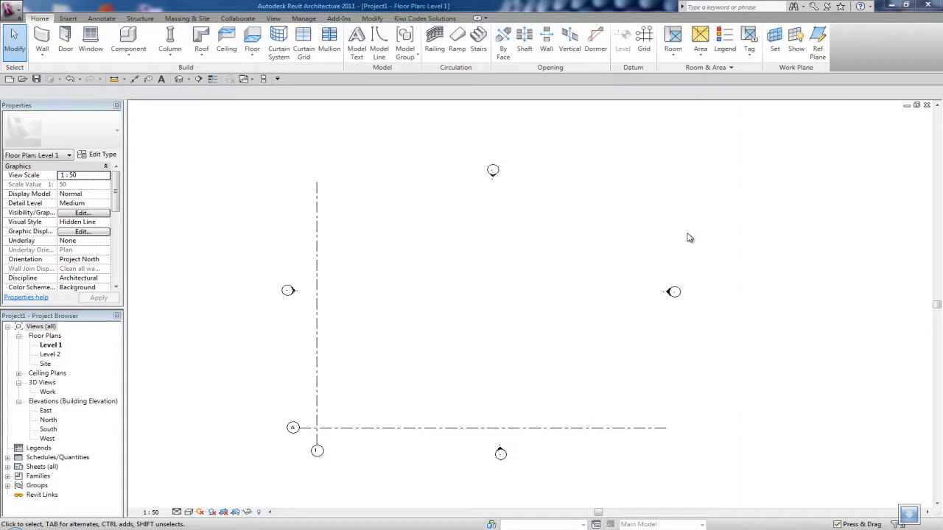
{"action": "mouse_move", "coordinate": [687, 218]}
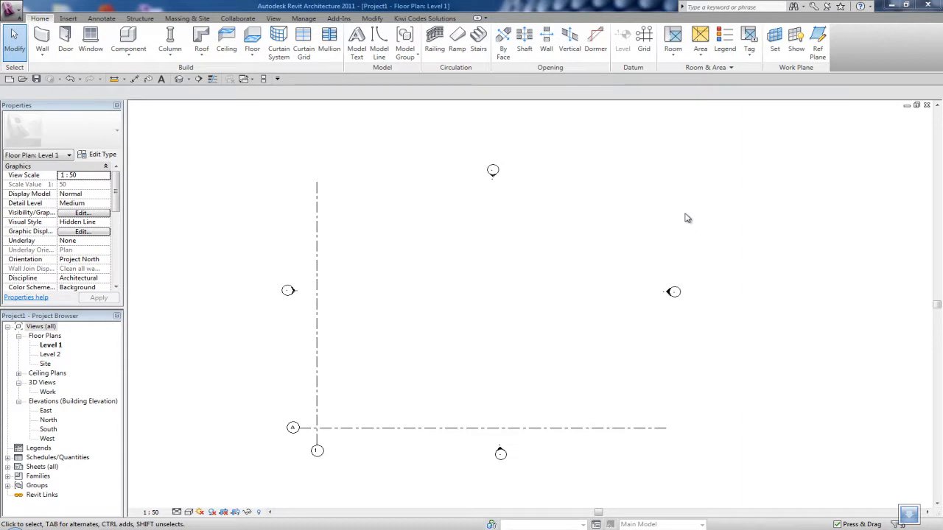
{"action": "mouse_move", "coordinate": [665, 210]}
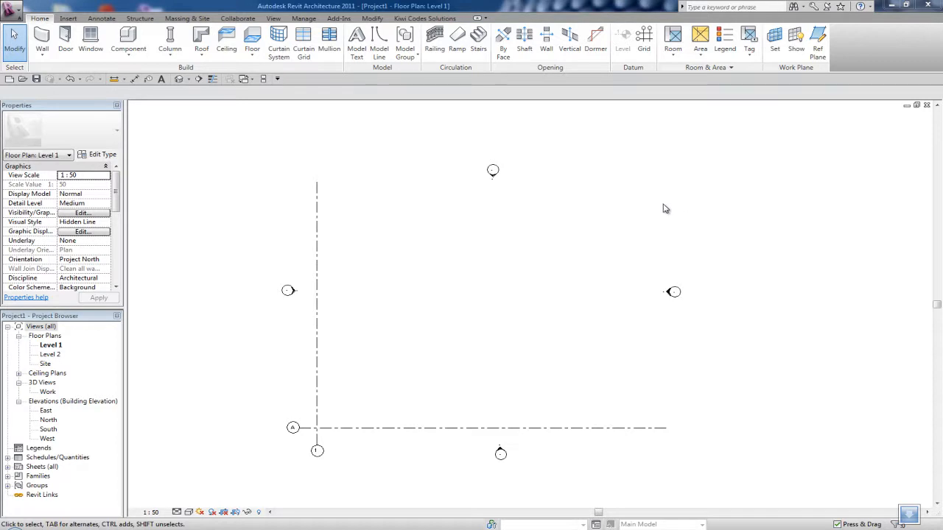
{"action": "mouse_move", "coordinate": [230, 184]}
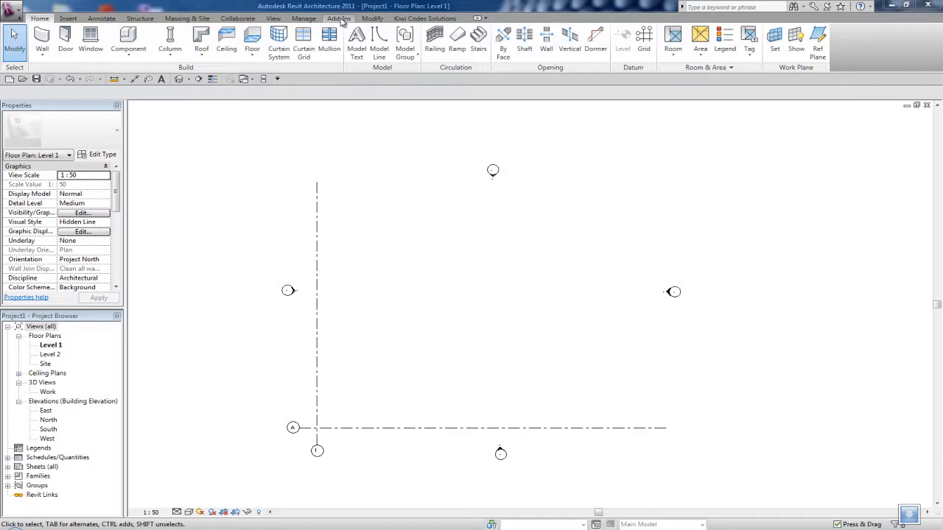
- Show the Add-Ins ribbon with the Family Browser panel's Setup Video, Purchase, Register and Days Left
{"action": "left_click", "coordinate": [339, 17]}
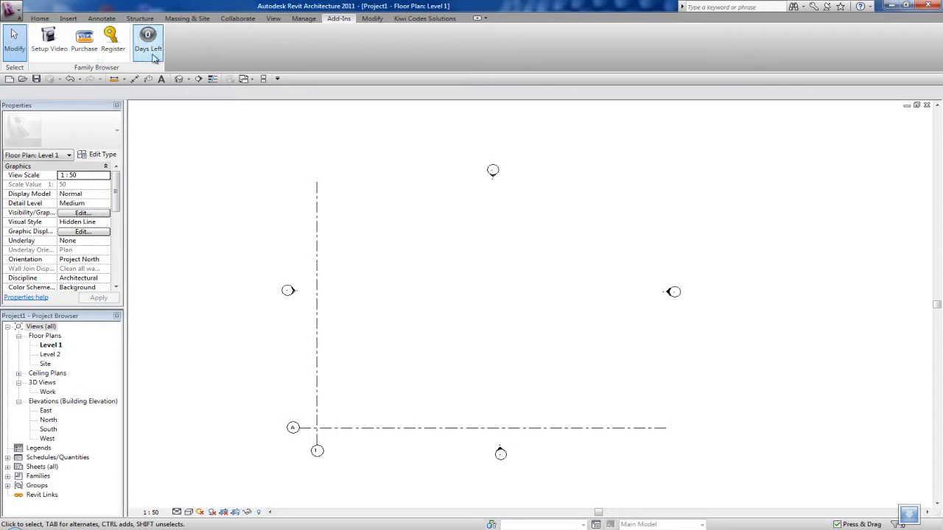
{"action": "mouse_move", "coordinate": [130, 73]}
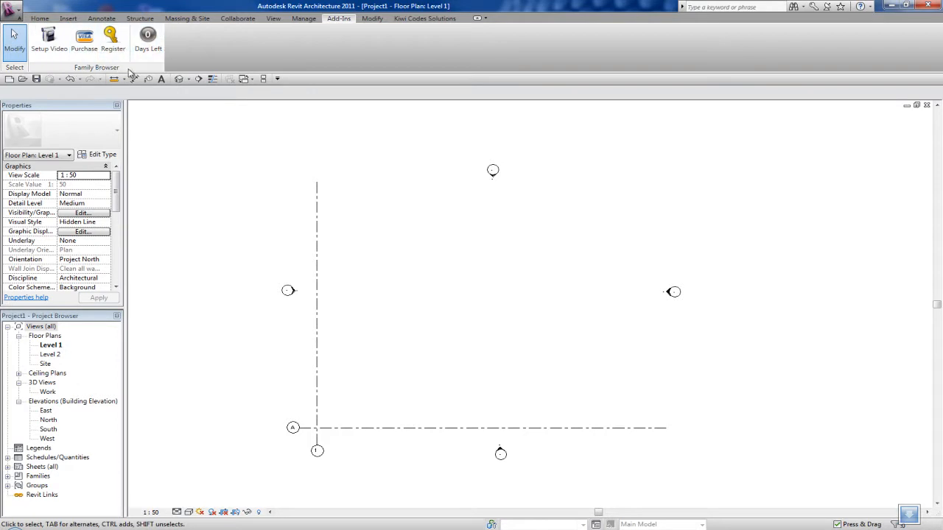
{"action": "mouse_move", "coordinate": [51, 68]}
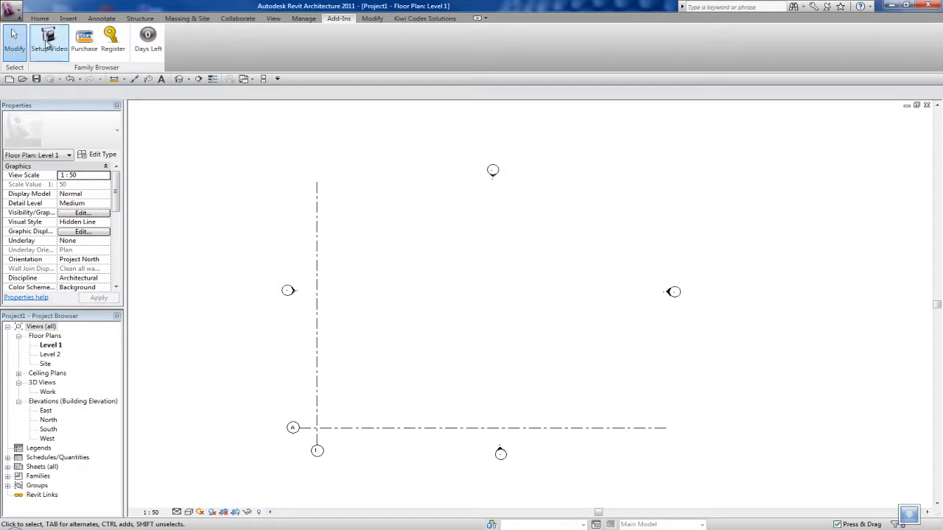
{"action": "mouse_move", "coordinate": [48, 41]}
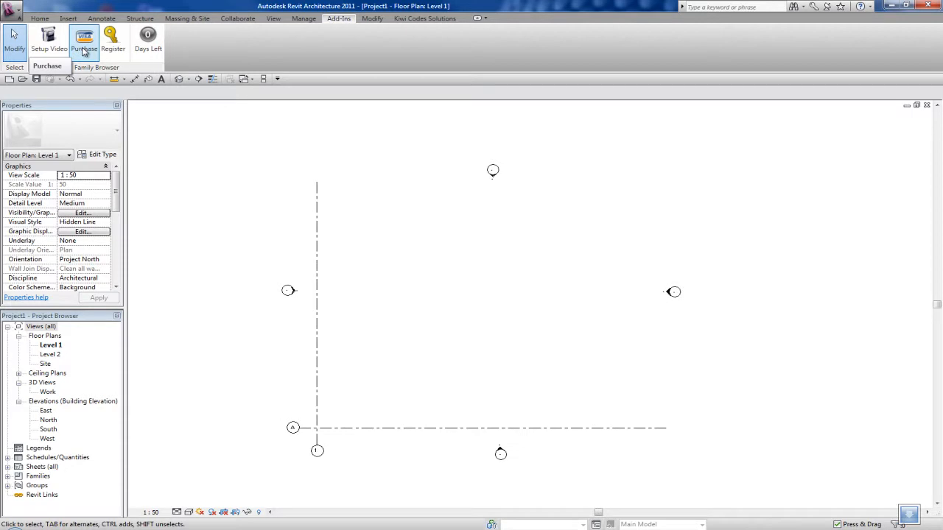
{"action": "mouse_move", "coordinate": [148, 37]}
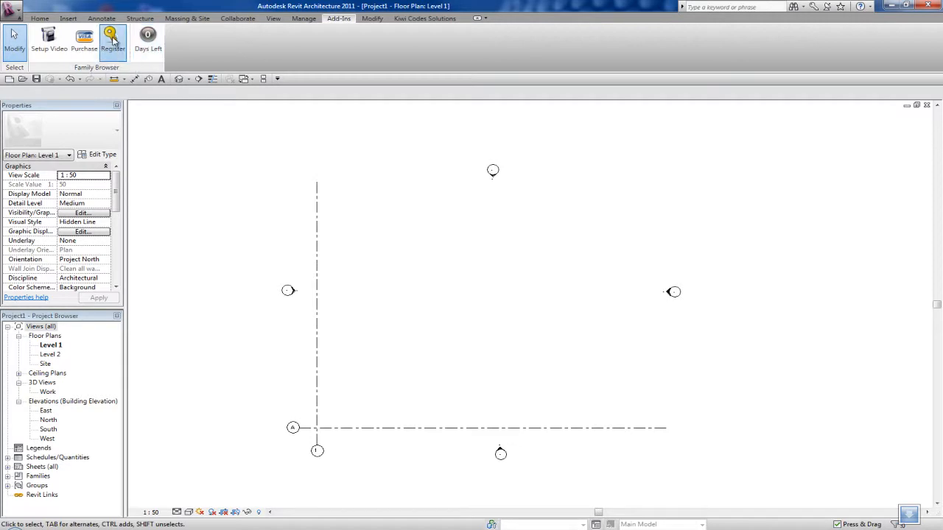
- Register the 7-day 'I want to evaluate' trial, accept the restart notice and exit Revit
{"action": "left_click", "coordinate": [112, 41]}
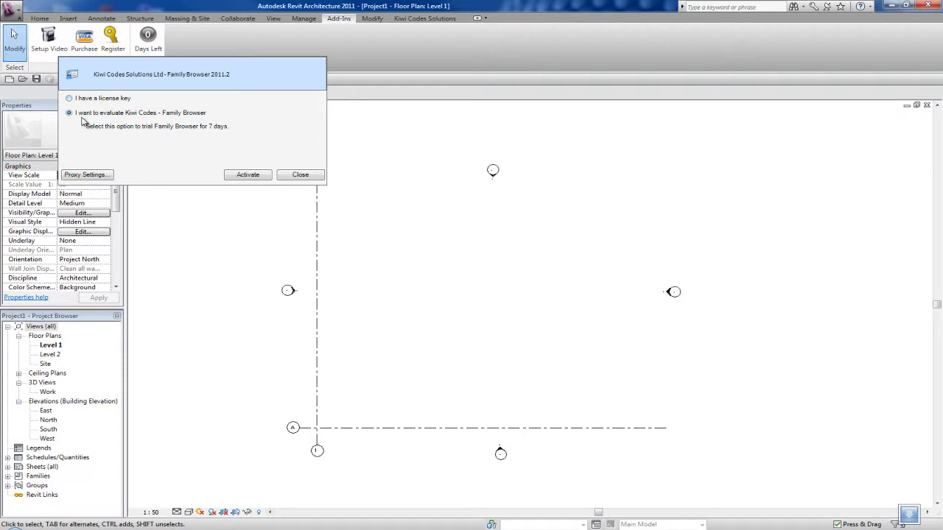
{"action": "mouse_move", "coordinate": [183, 121]}
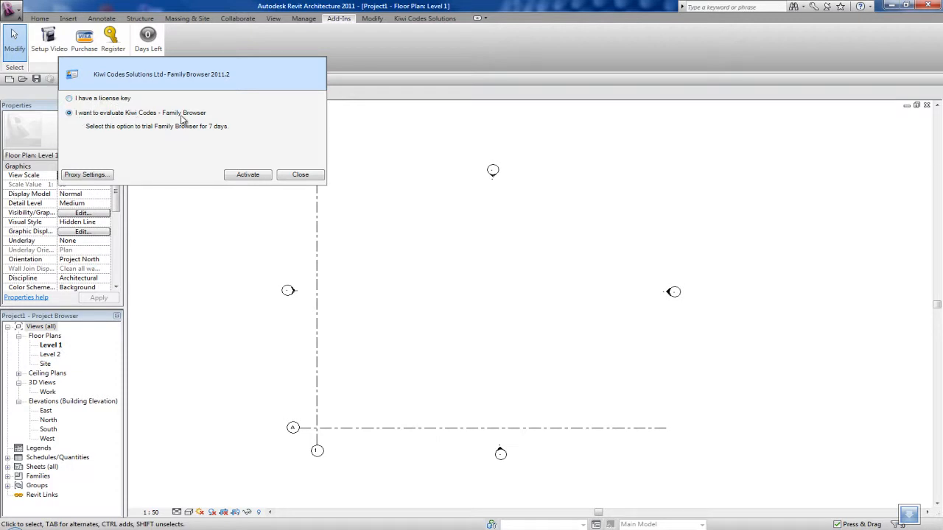
{"action": "mouse_move", "coordinate": [164, 135]}
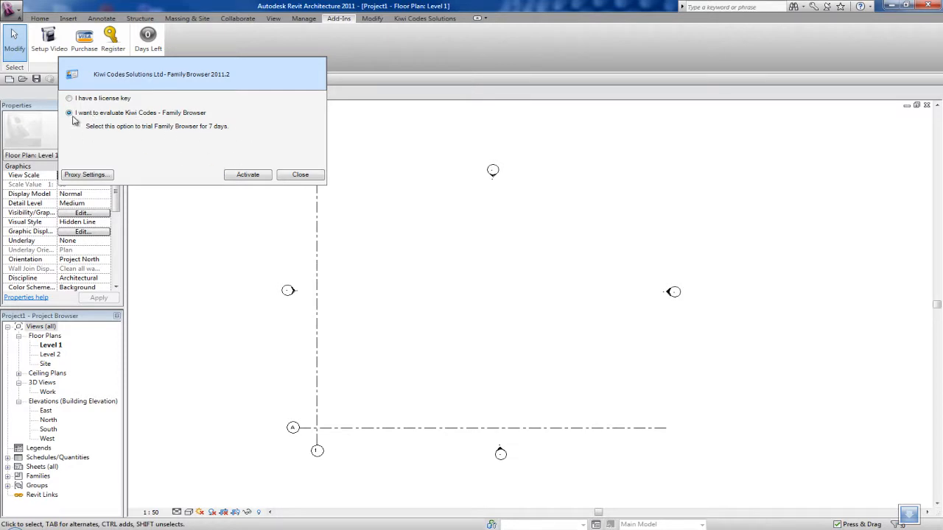
{"action": "left_click", "coordinate": [247, 174]}
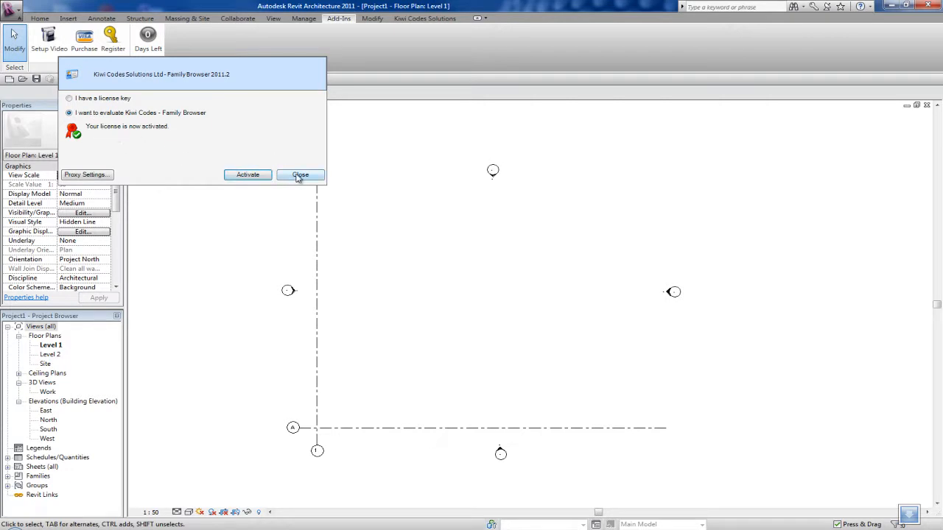
{"action": "left_click", "coordinate": [301, 174]}
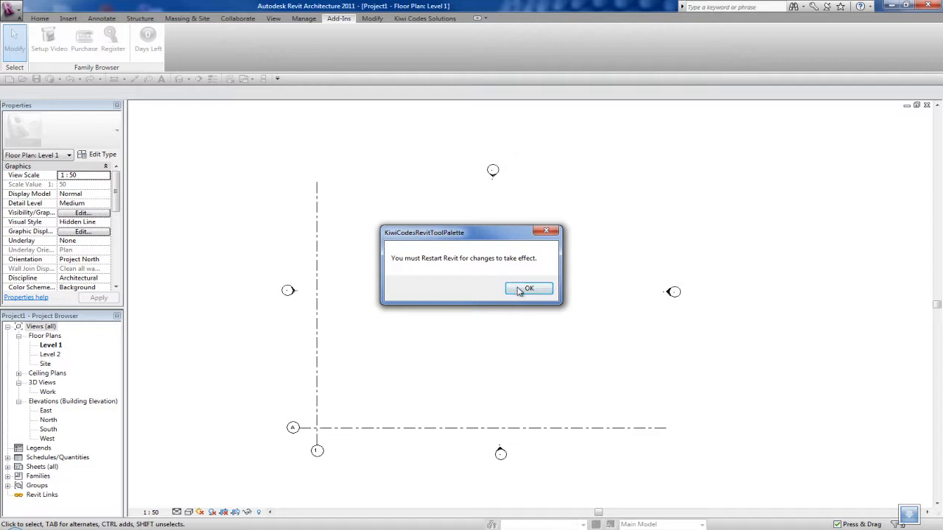
{"action": "left_click", "coordinate": [527, 287]}
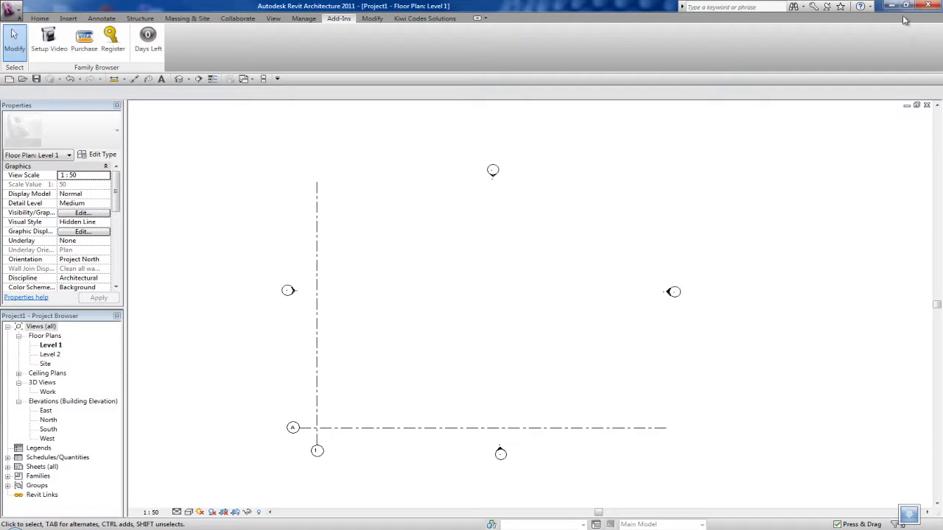
{"action": "left_click", "coordinate": [927, 6]}
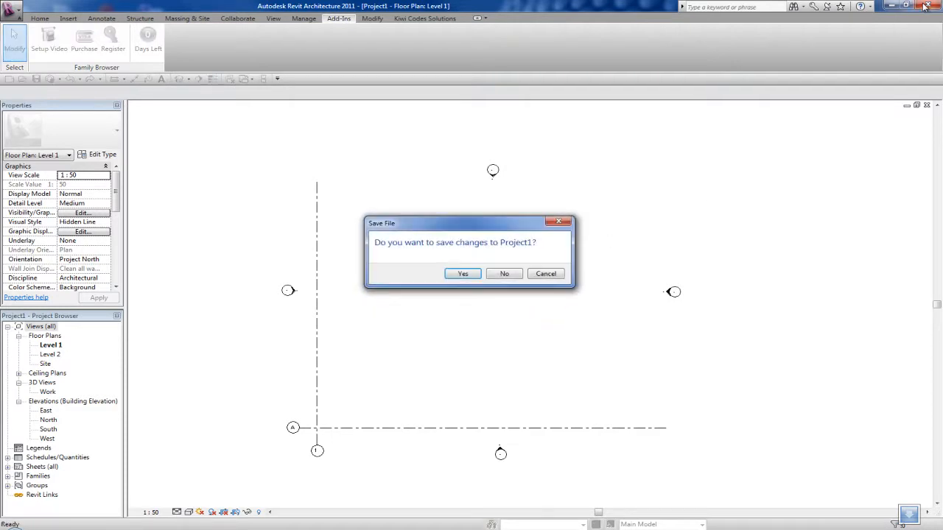
- Decline saving Project1, relaunch Revit and show the new Family Browser button on Add-Ins
{"action": "left_click", "coordinate": [504, 273]}
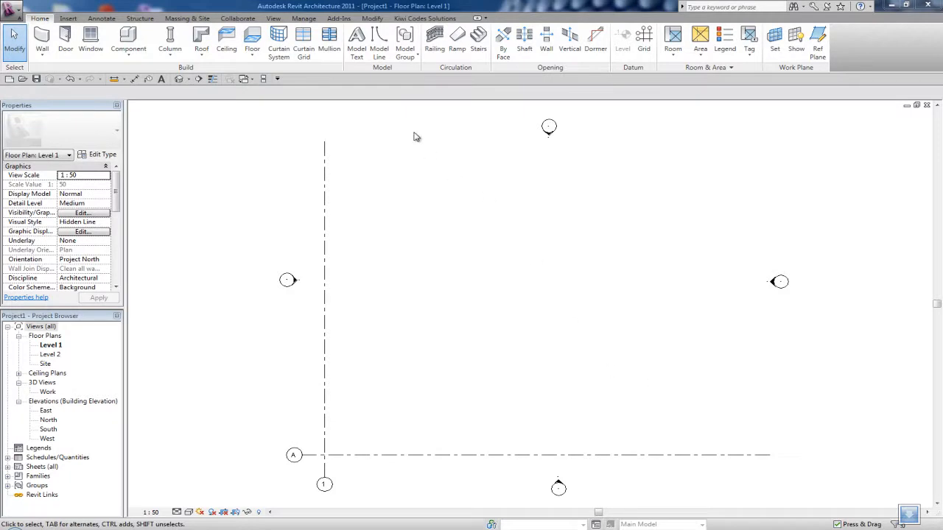
{"action": "left_click", "coordinate": [339, 18]}
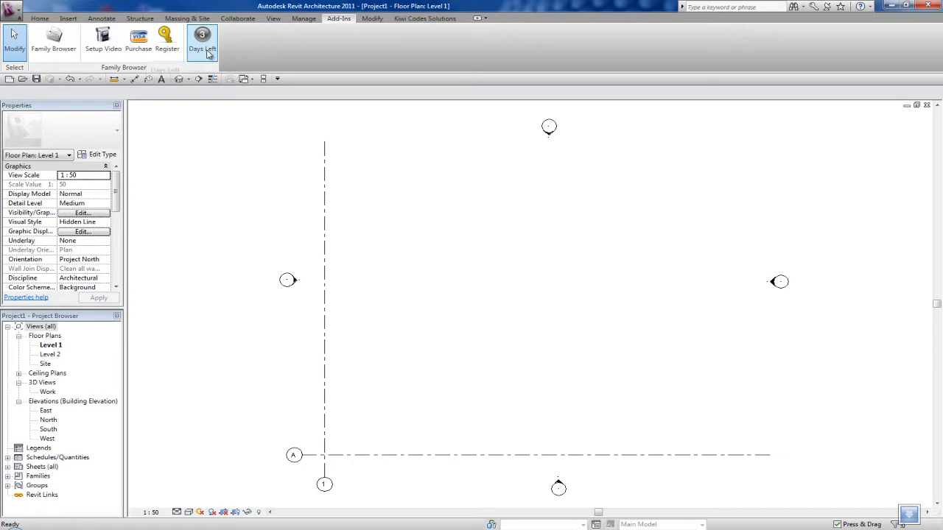
{"action": "mouse_move", "coordinate": [206, 62]}
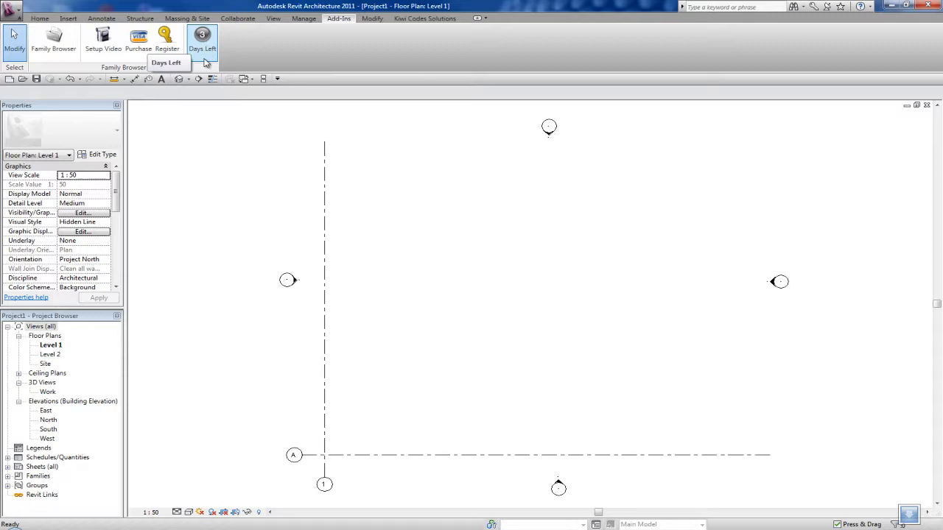
{"action": "mouse_move", "coordinate": [218, 131]}
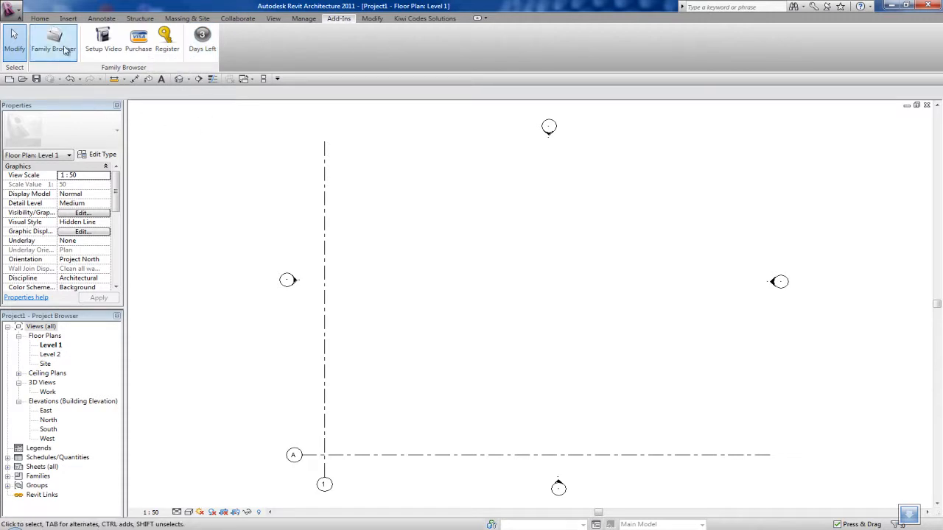
- Launch the Family Browser palette, clearing the recreated-settings-file notice and the path error
{"action": "left_click", "coordinate": [53, 42]}
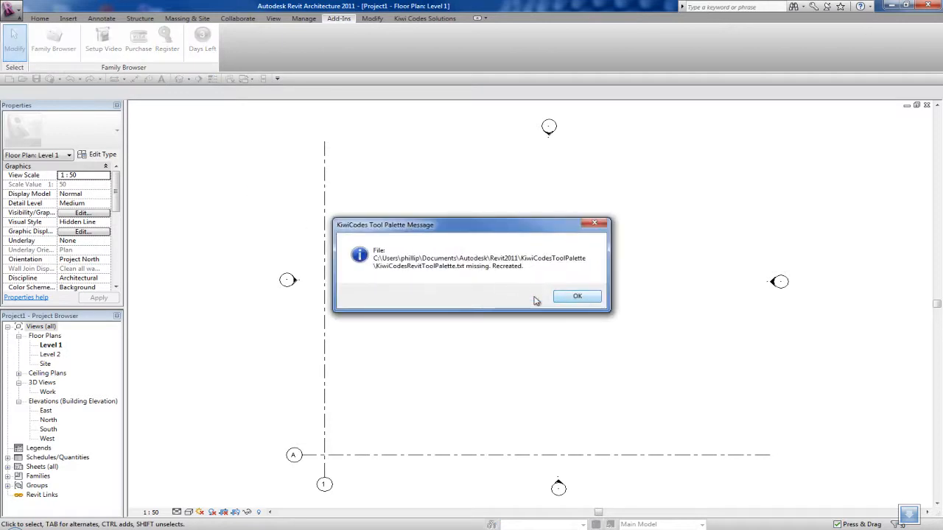
{"action": "left_click", "coordinate": [578, 296]}
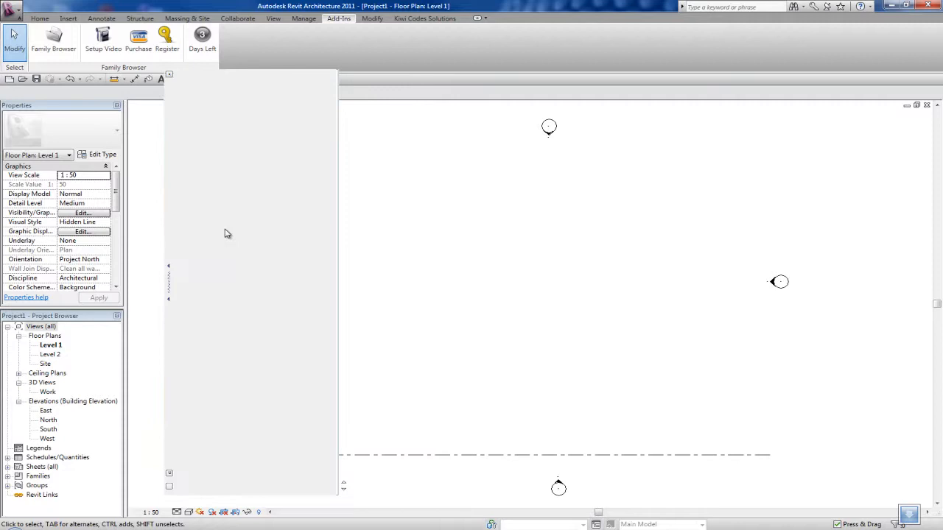
{"action": "mouse_move", "coordinate": [280, 277]}
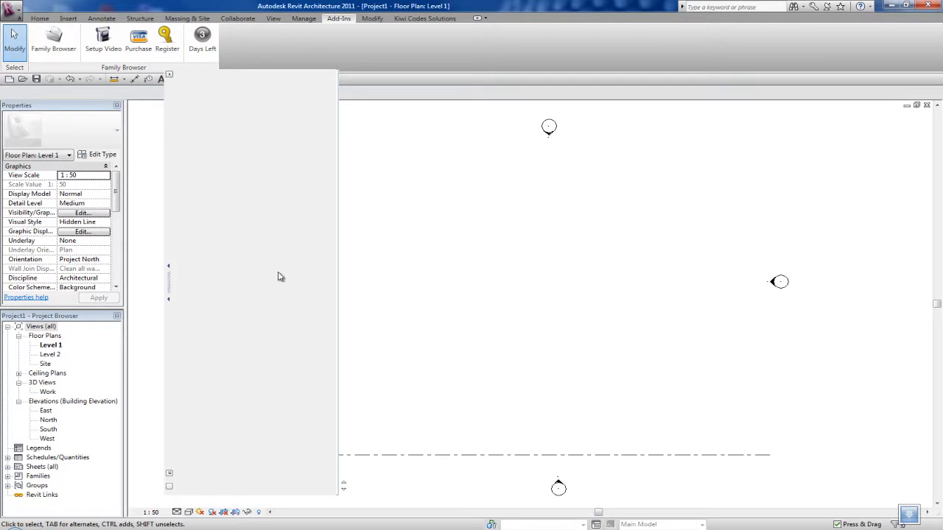
{"action": "mouse_move", "coordinate": [242, 302]}
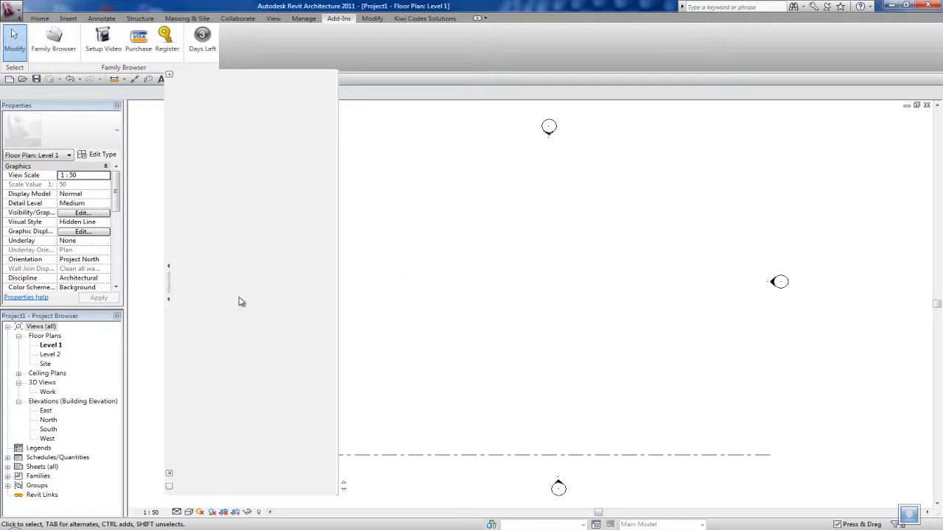
{"action": "mouse_move", "coordinate": [241, 410]}
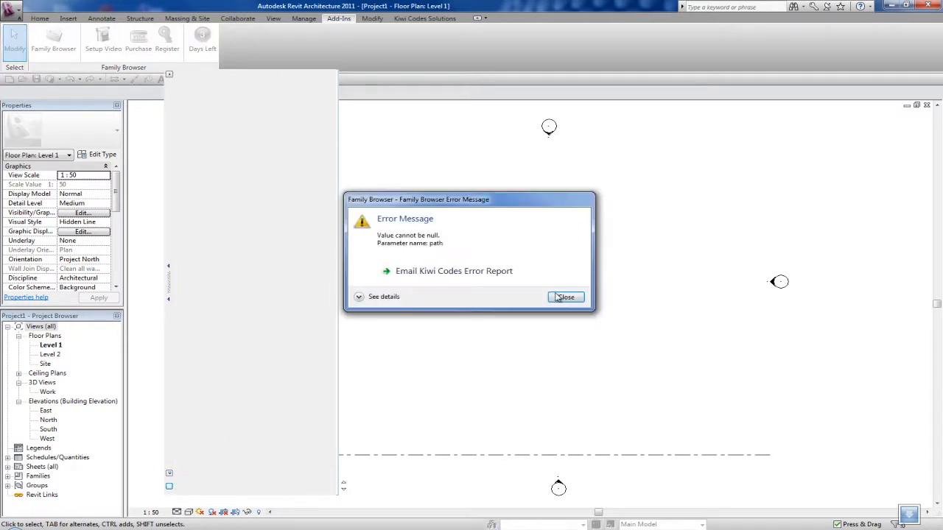
{"action": "left_click", "coordinate": [566, 298]}
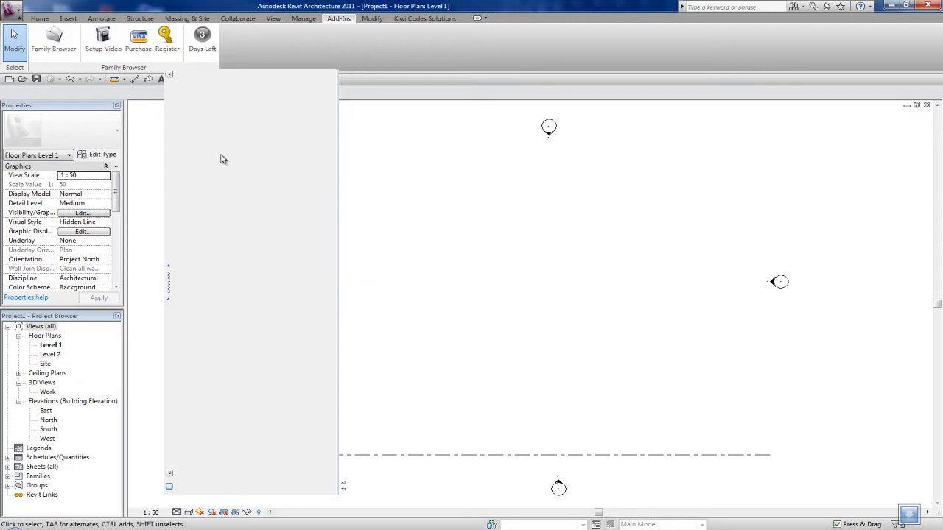
{"action": "mouse_move", "coordinate": [330, 227]}
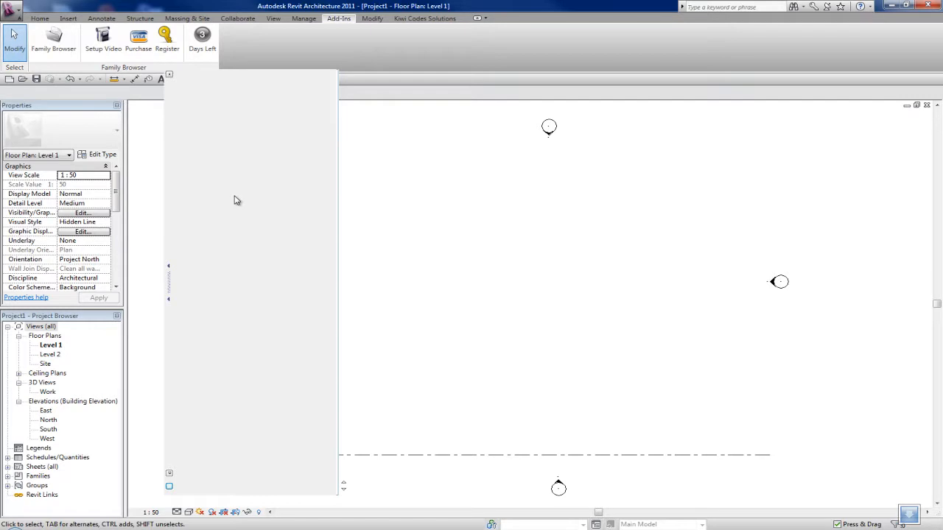
{"action": "mouse_move", "coordinate": [230, 215]}
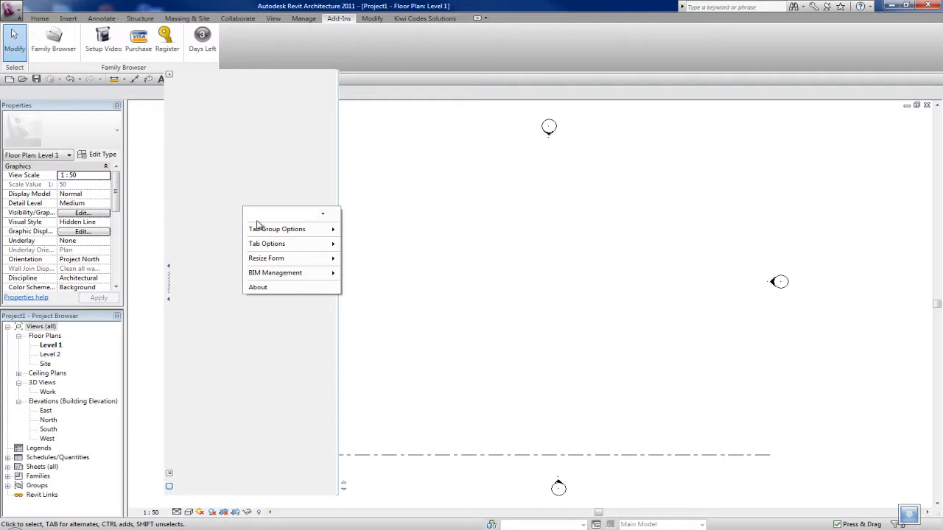
{"action": "mouse_move", "coordinate": [288, 230]}
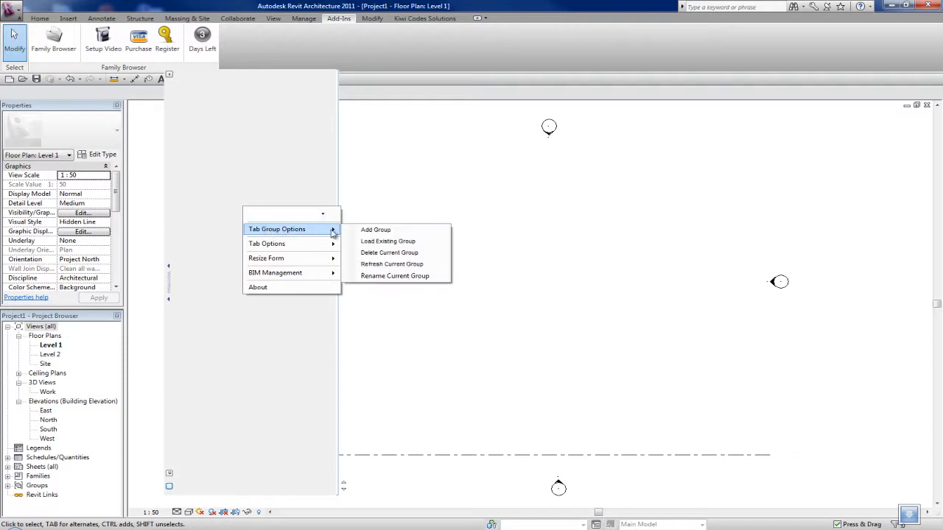
- Add a tab group saved as Design, confirming replacement of the existing Design.txt
{"action": "left_click", "coordinate": [376, 230]}
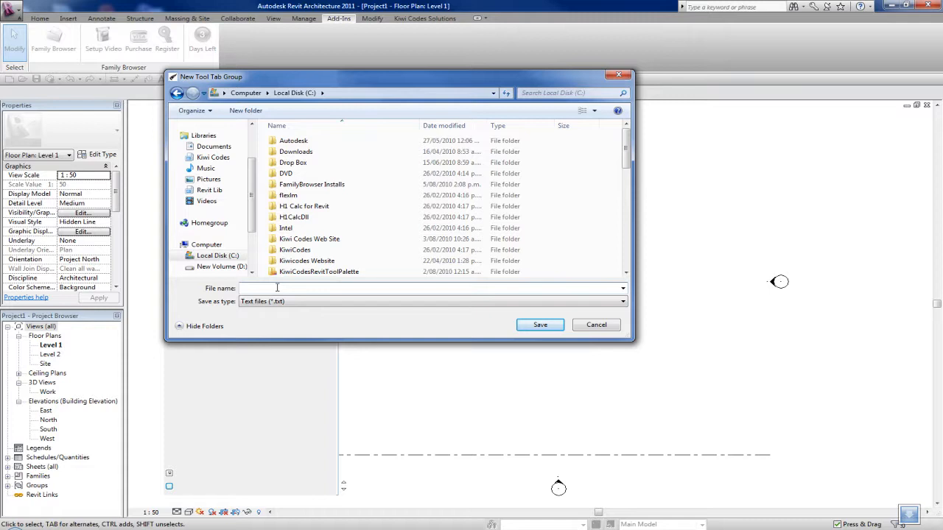
{"action": "type", "text": "Design.txt"}
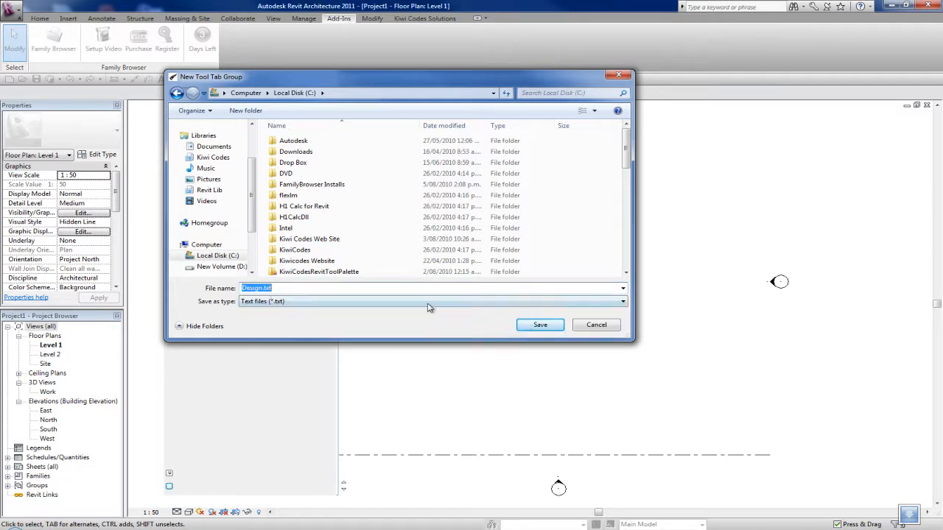
{"action": "left_click", "coordinate": [539, 326]}
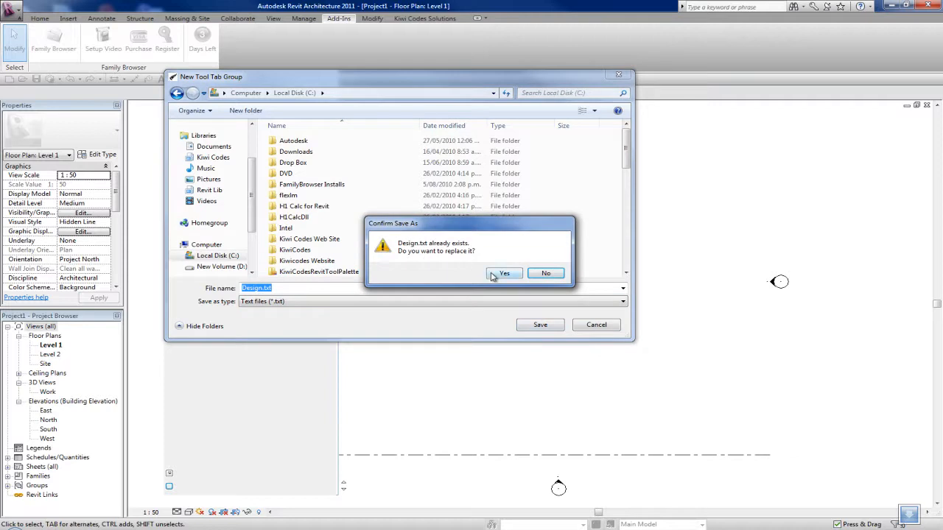
{"action": "left_click", "coordinate": [504, 273]}
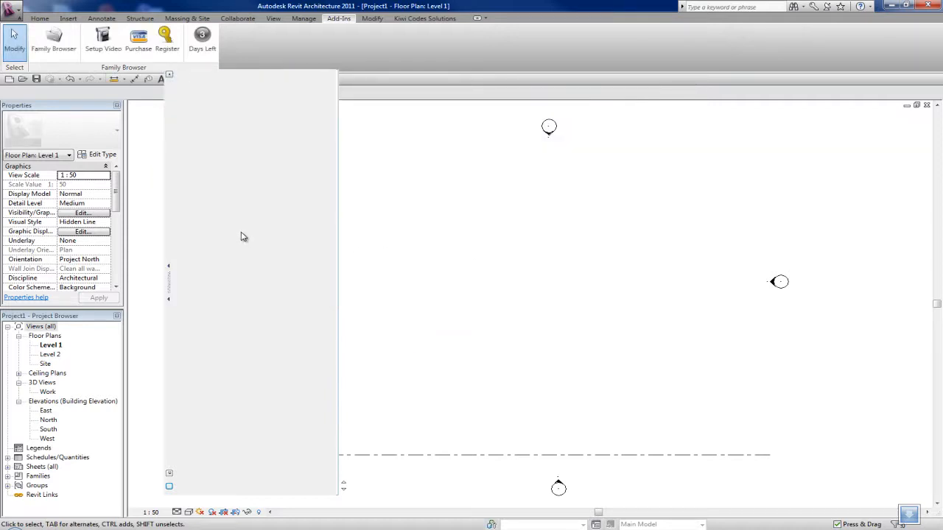
{"action": "mouse_move", "coordinate": [230, 227]}
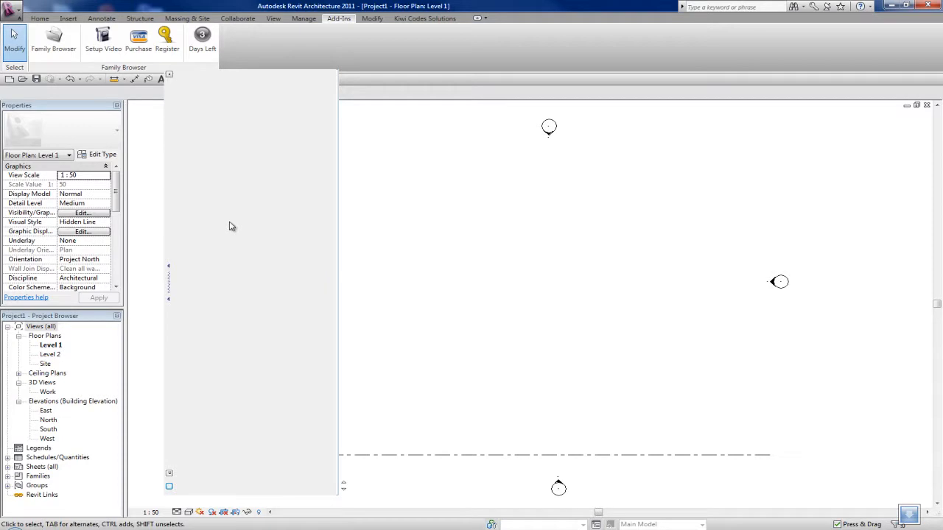
{"action": "right_click", "coordinate": [233, 227]}
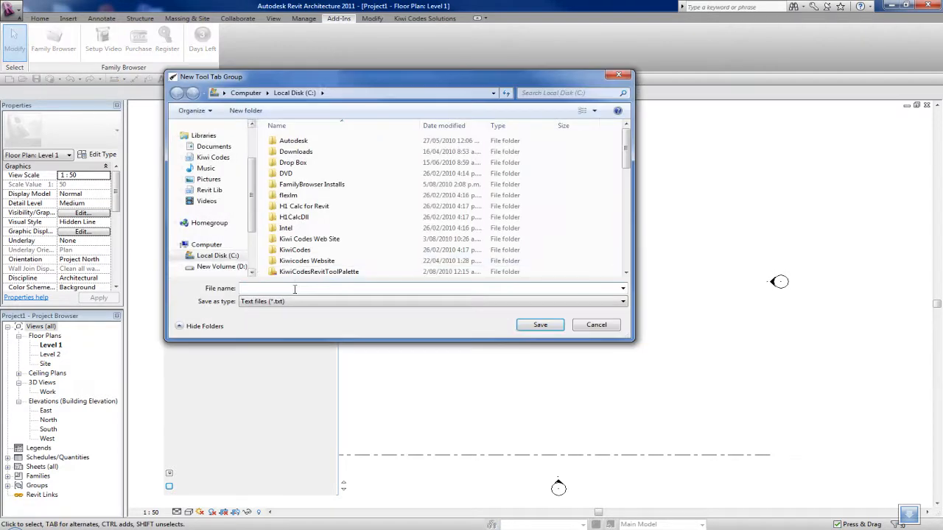
{"action": "type", "text": "Docu"}
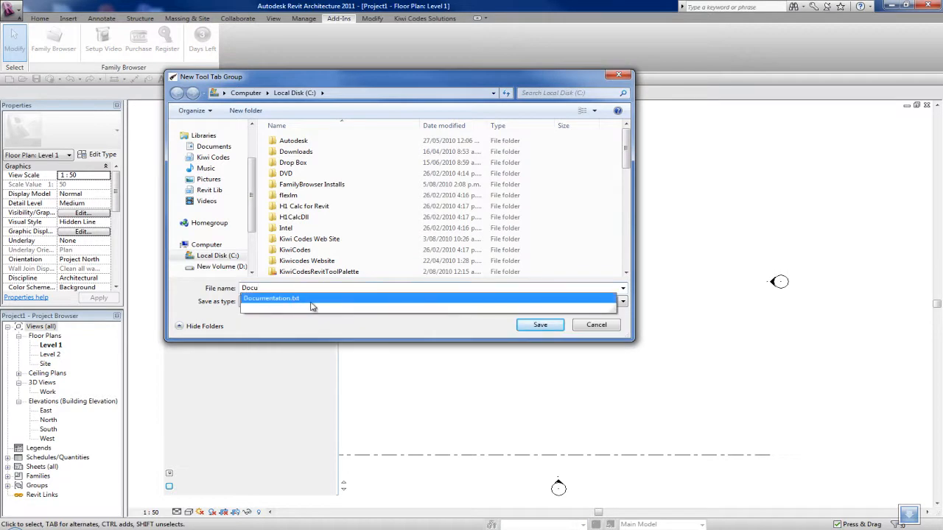
{"action": "left_click", "coordinate": [539, 326]}
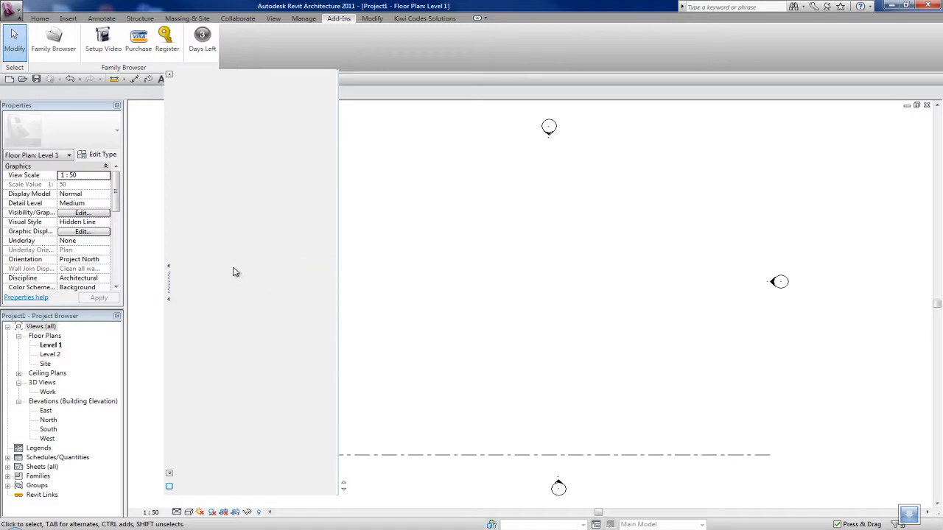
{"action": "mouse_move", "coordinate": [236, 248]}
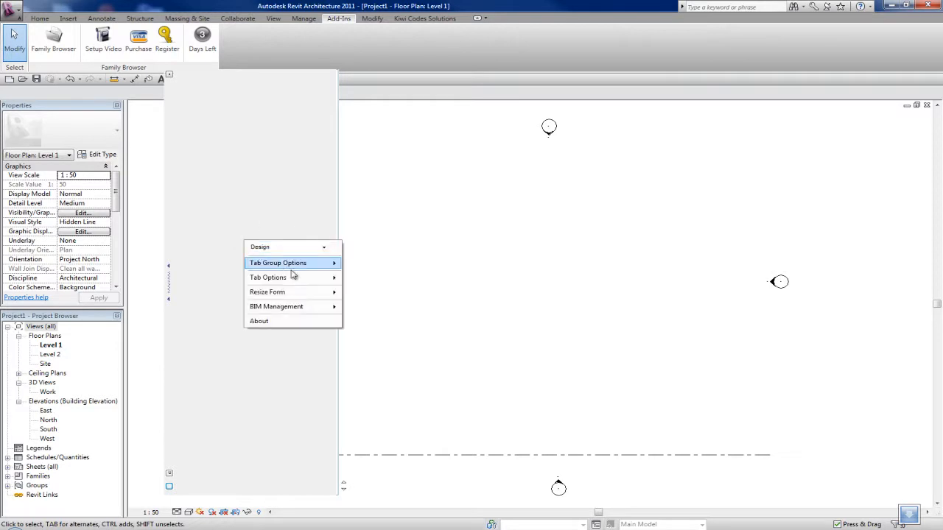
- Create a Doors tab sourced from ProgramData\Autodesk\RAC 2011\Metric Library\Doors
{"action": "left_click", "coordinate": [277, 263]}
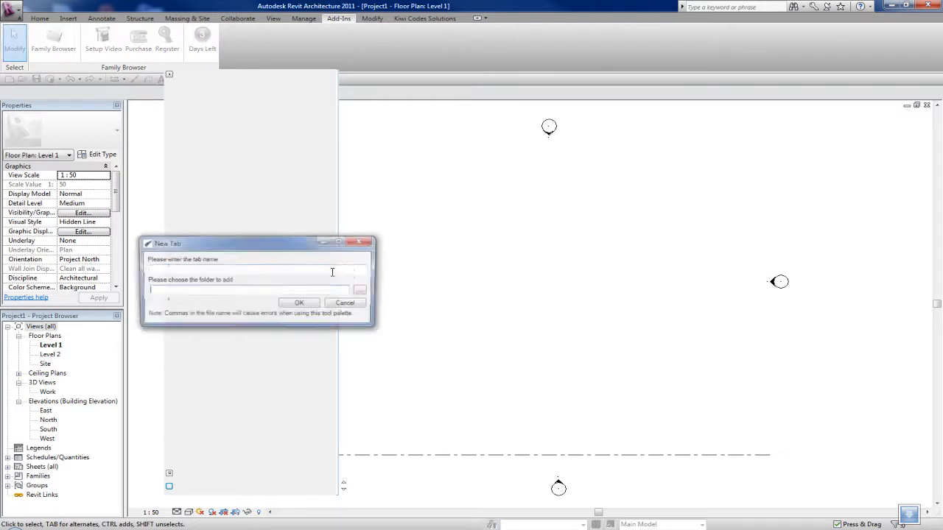
{"action": "left_click", "coordinate": [360, 289]}
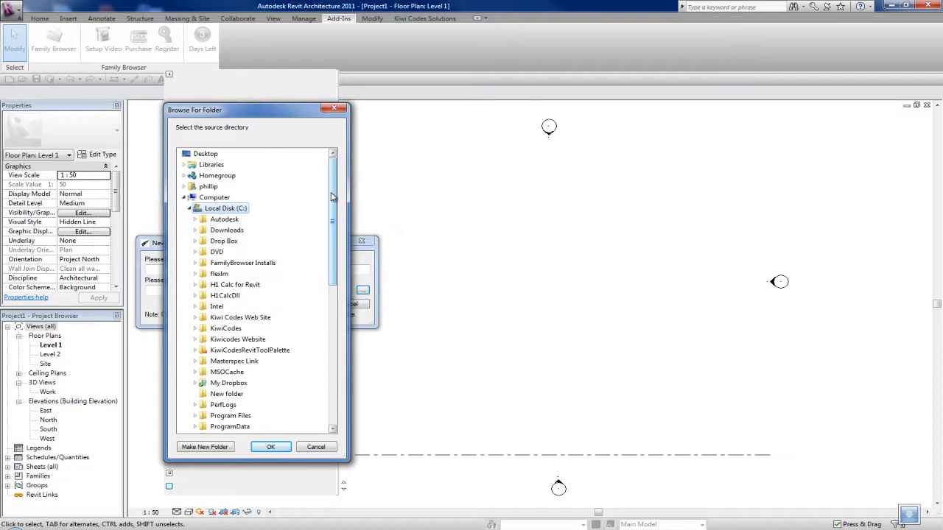
{"action": "mouse_move", "coordinate": [333, 196]}
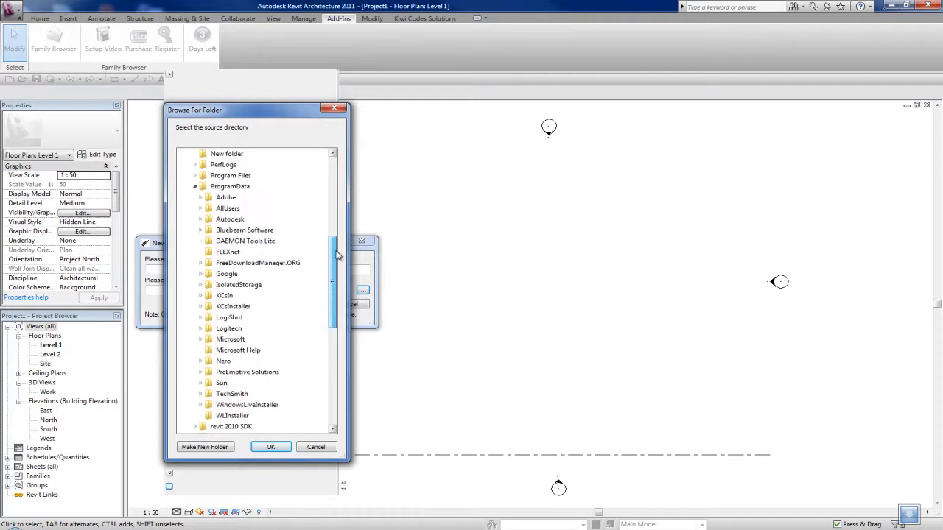
{"action": "mouse_move", "coordinate": [239, 235]}
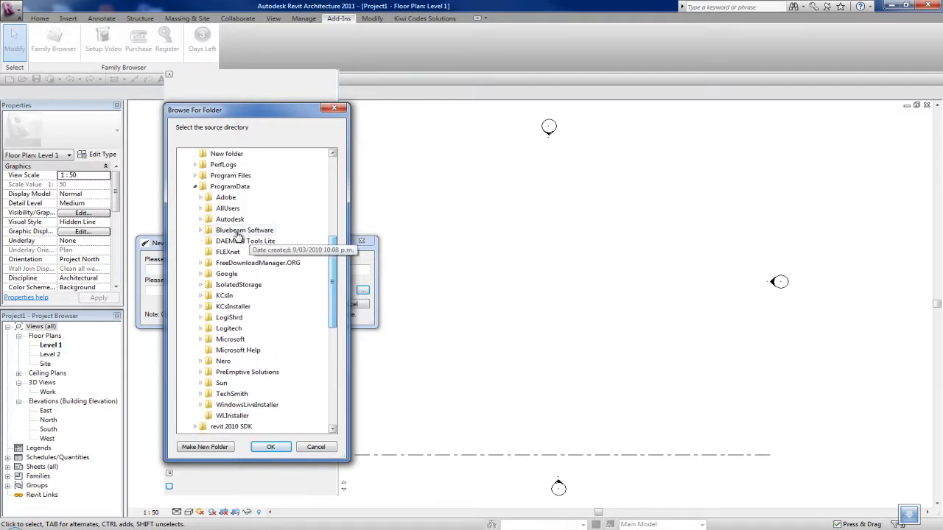
{"action": "left_click", "coordinate": [201, 218]}
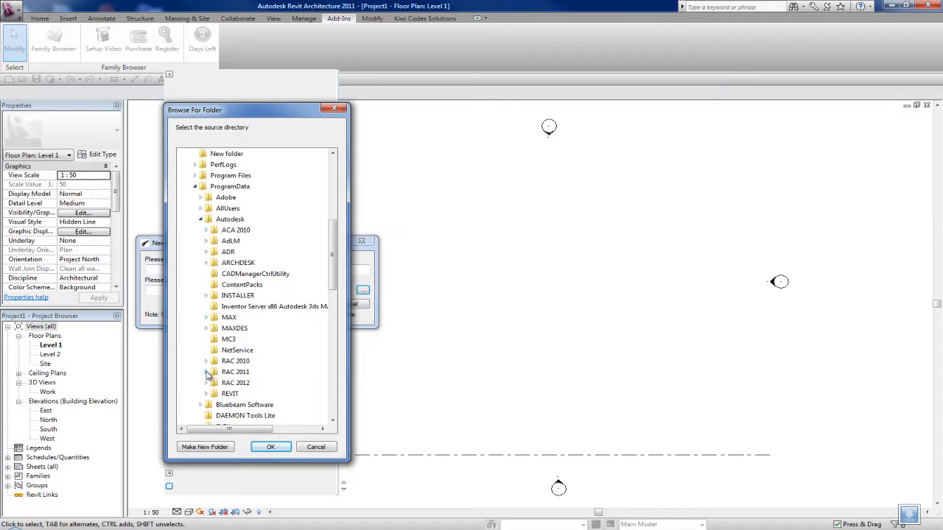
{"action": "left_click", "coordinate": [206, 372]}
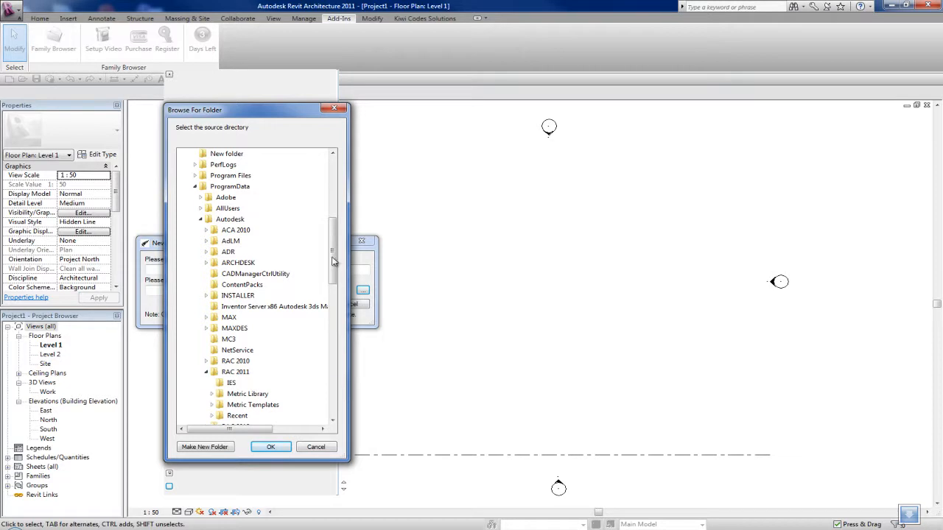
{"action": "scroll", "scroll_direction": "down", "scroll_amount": 3}
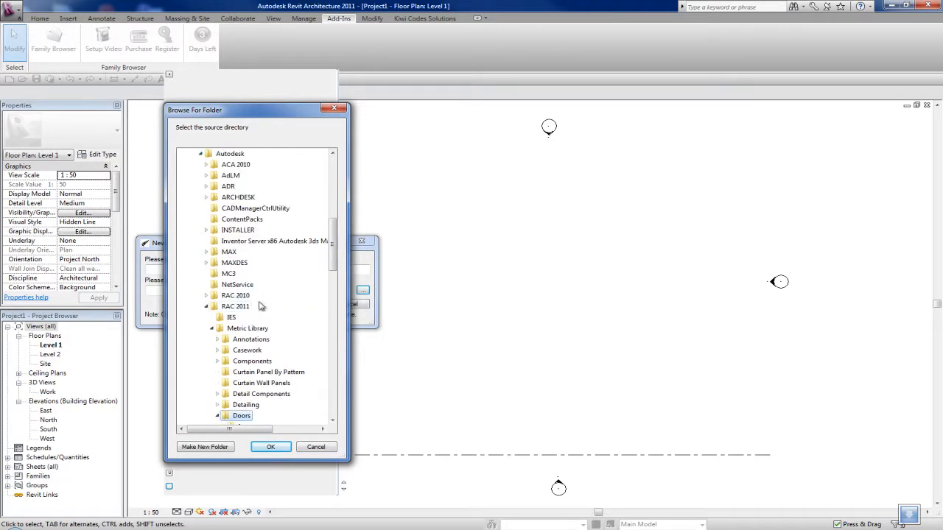
{"action": "left_click", "coordinate": [271, 447]}
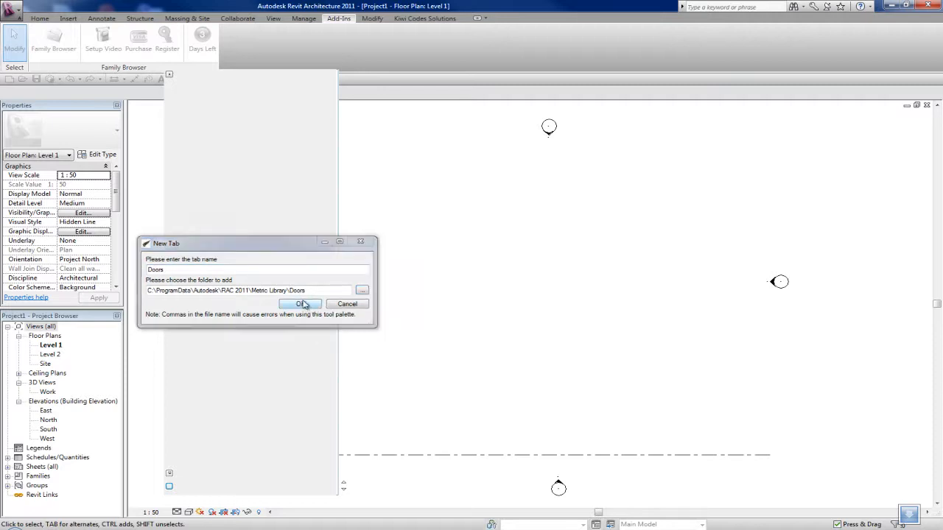
{"action": "left_click", "coordinate": [300, 304]}
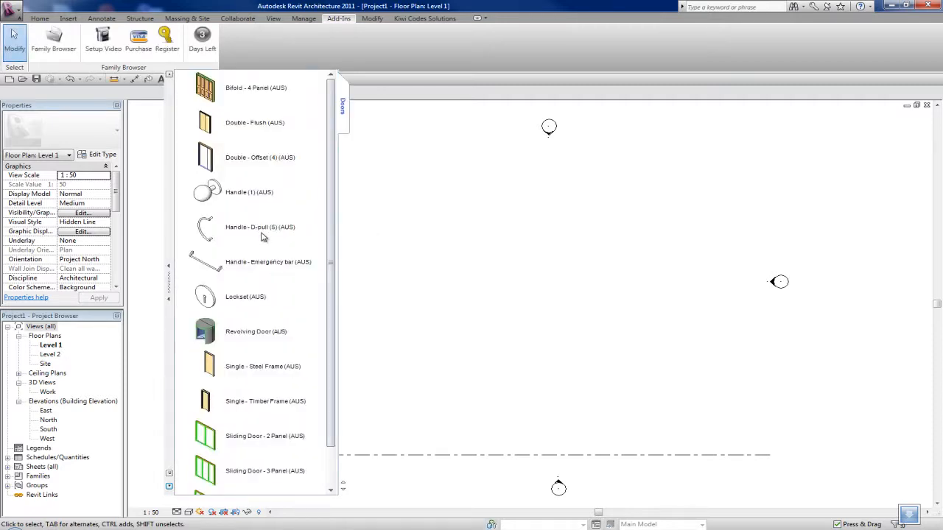
- Add a Windows tab from the Metric Library Windows folder beside Doors, then view the Doors families
{"action": "scroll", "scroll_direction": "down", "scroll_amount": 3}
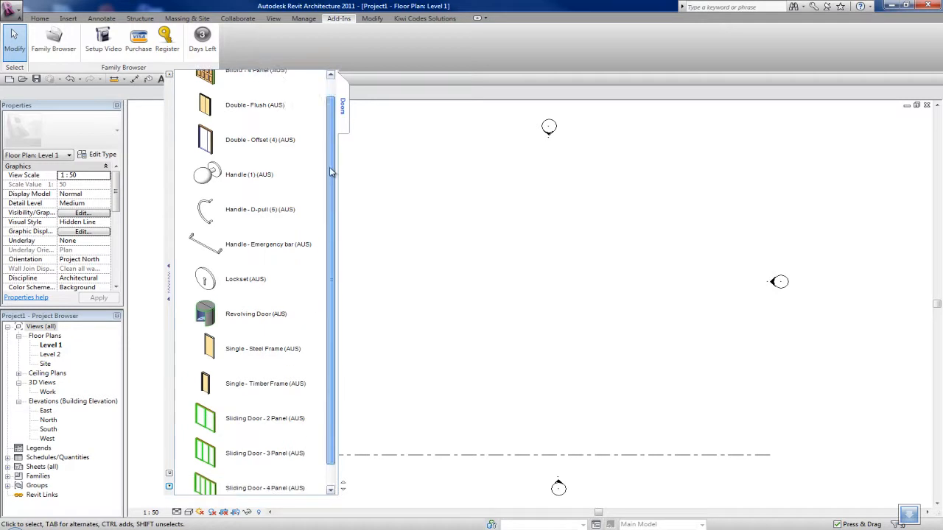
{"action": "right_click", "coordinate": [260, 156]}
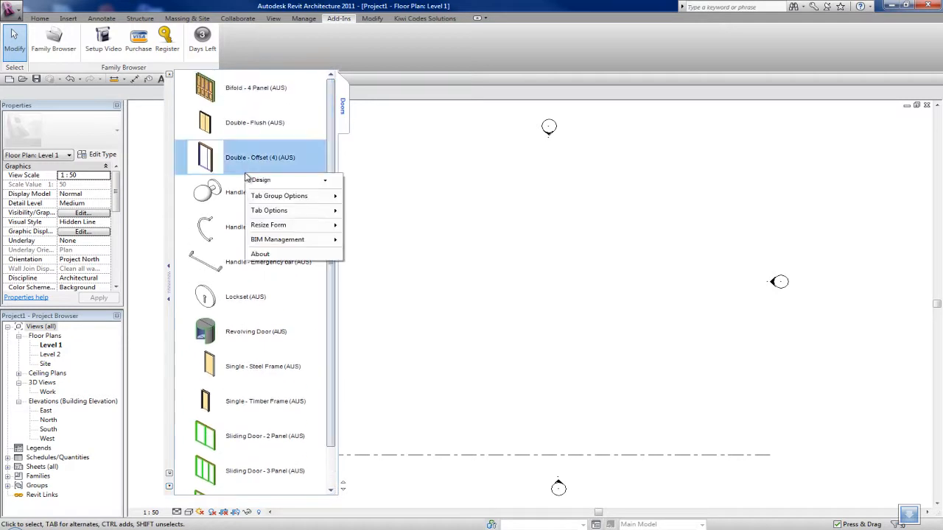
{"action": "mouse_move", "coordinate": [293, 196]}
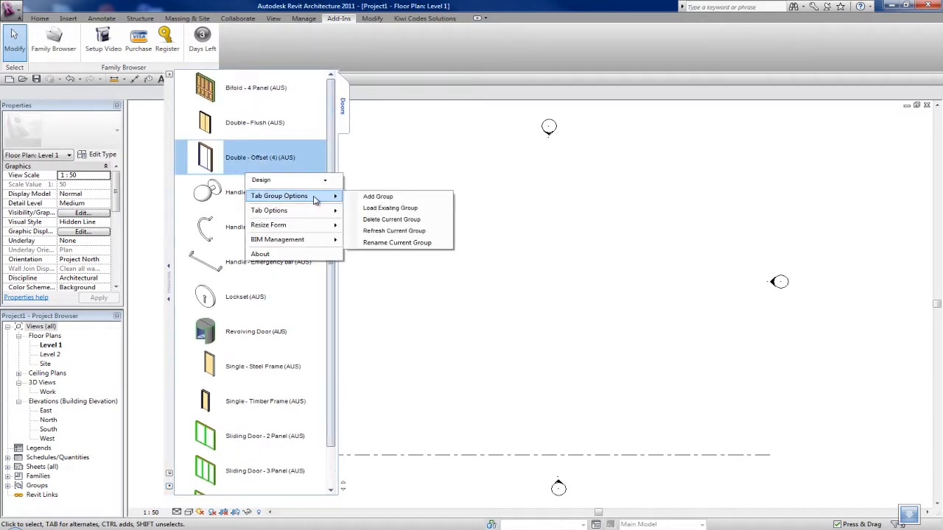
{"action": "left_click", "coordinate": [378, 196]}
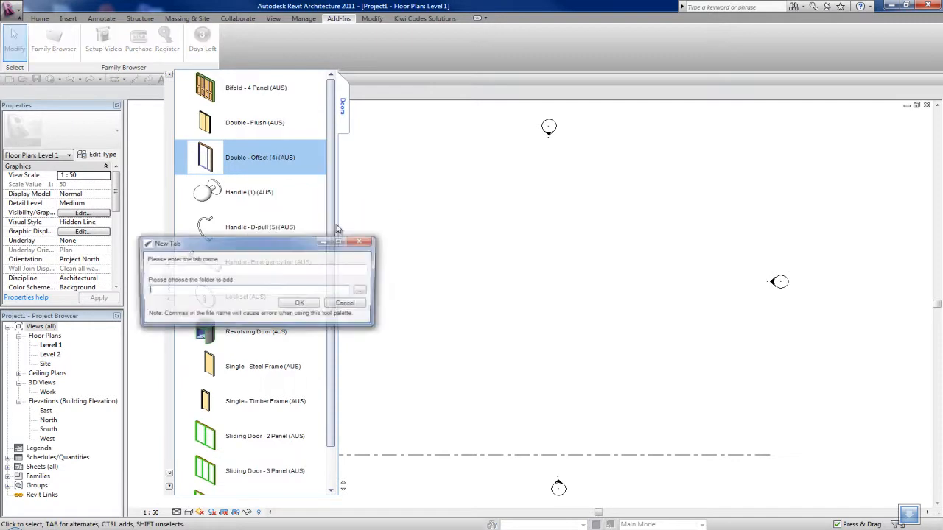
{"action": "left_click", "coordinate": [360, 288]}
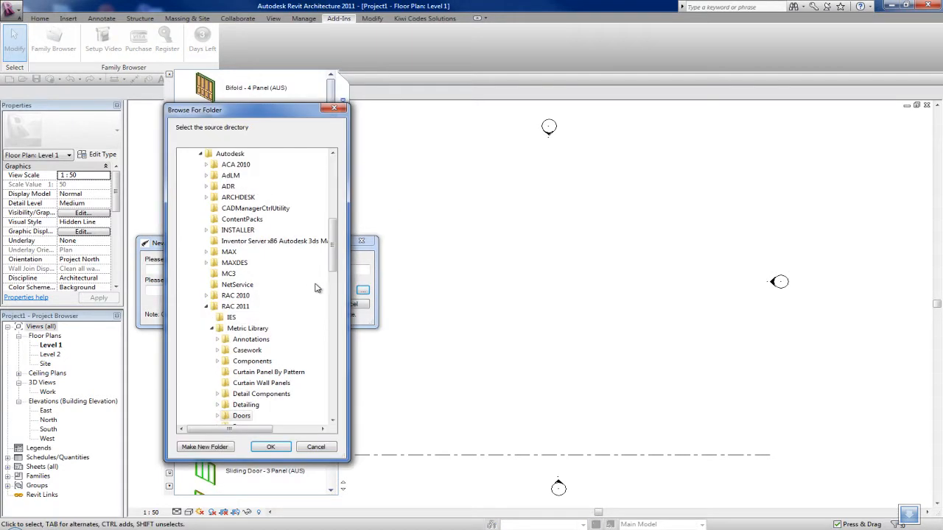
{"action": "scroll", "scroll_direction": "down", "scroll_amount": 3}
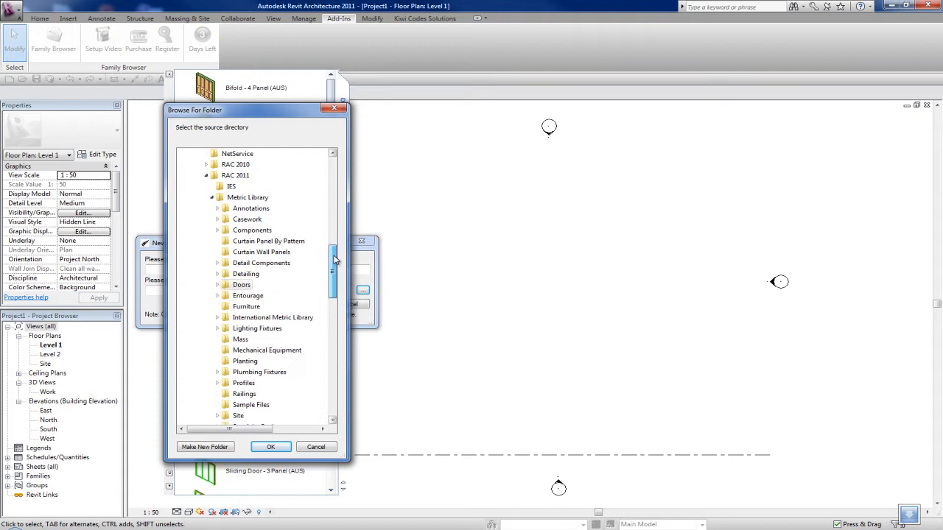
{"action": "scroll", "scroll_direction": "down", "scroll_amount": 3}
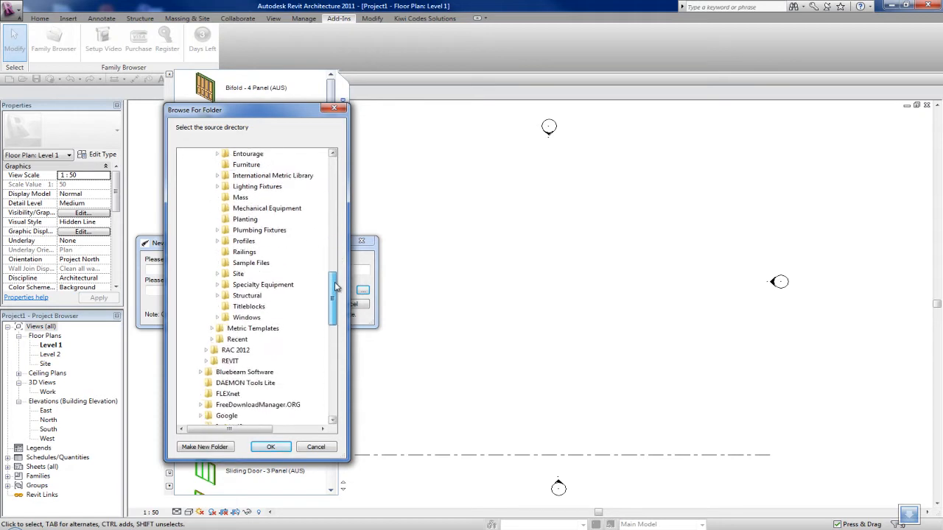
{"action": "mouse_move", "coordinate": [248, 318]}
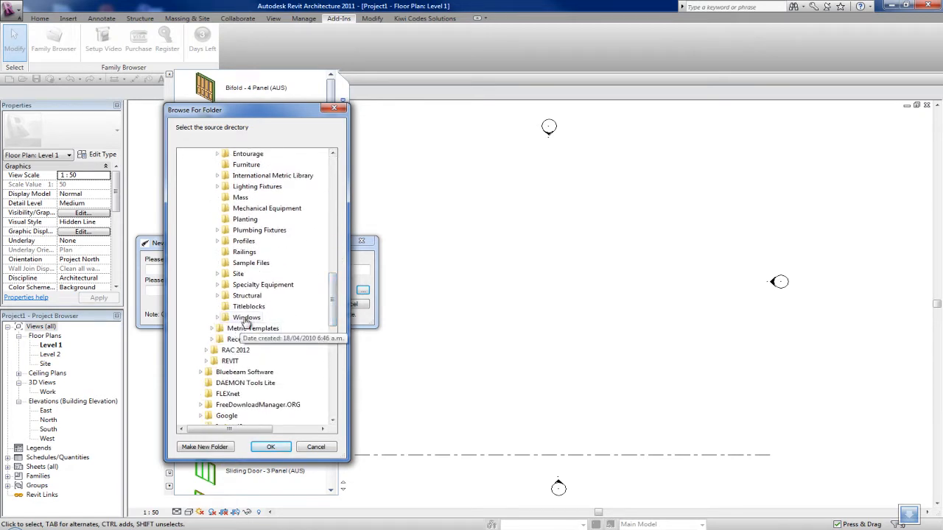
{"action": "left_click", "coordinate": [271, 446]}
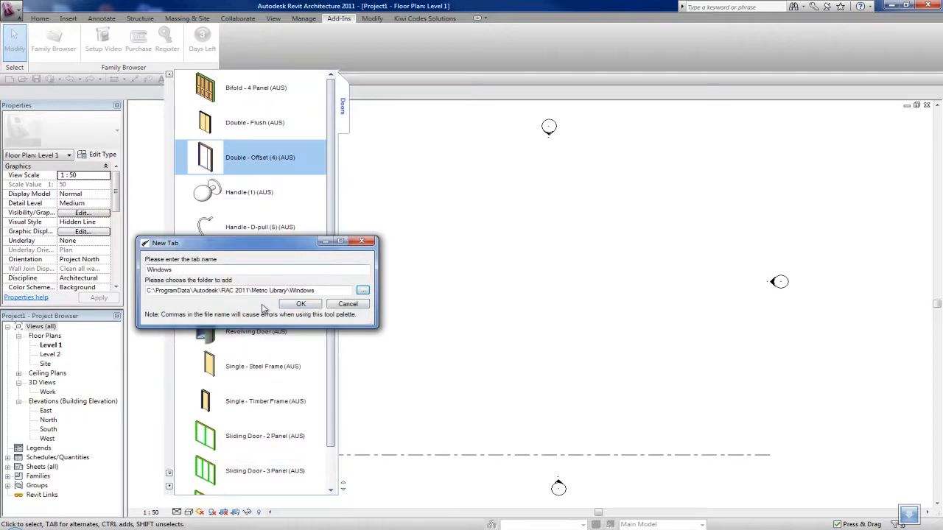
{"action": "left_click", "coordinate": [300, 303]}
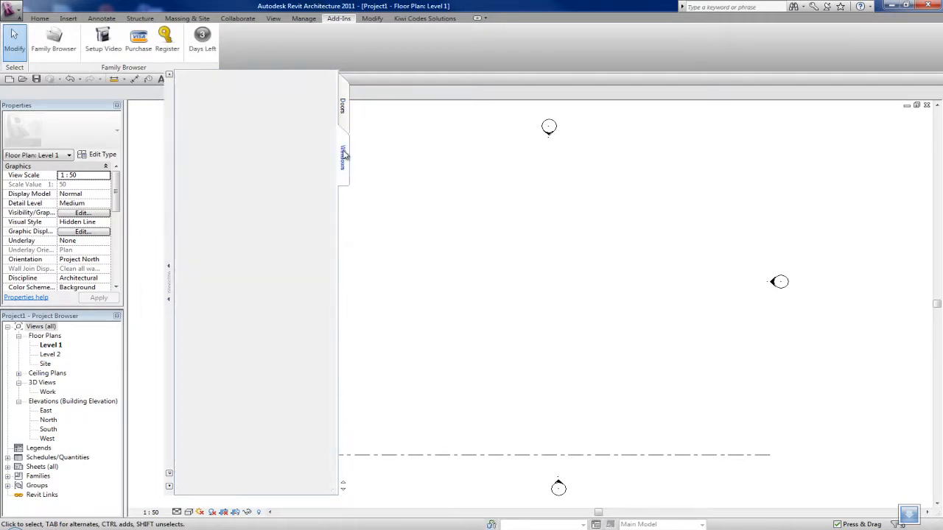
{"action": "left_click", "coordinate": [342, 105]}
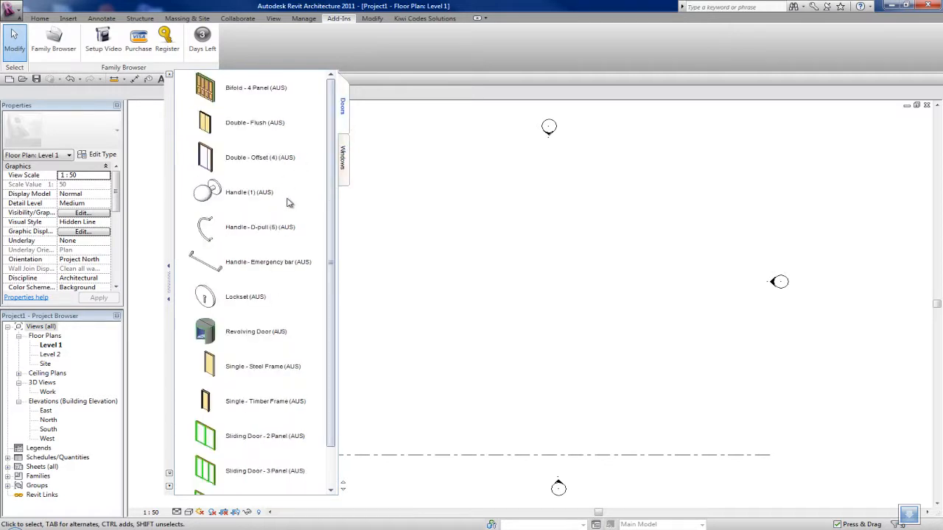
- Switch the palette from the Design group to the empty Documentation tab group
{"action": "right_click", "coordinate": [343, 184]}
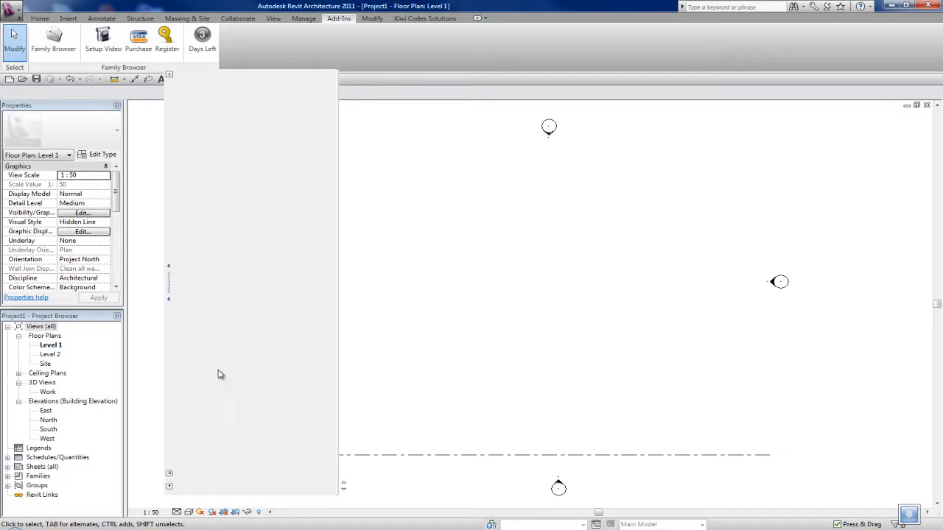
{"action": "right_click", "coordinate": [287, 197]}
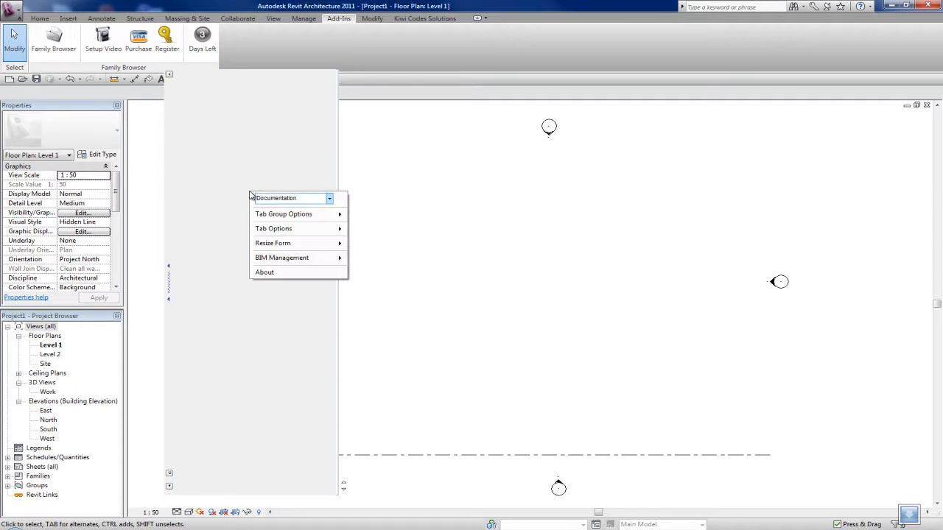
{"action": "mouse_move", "coordinate": [298, 228]}
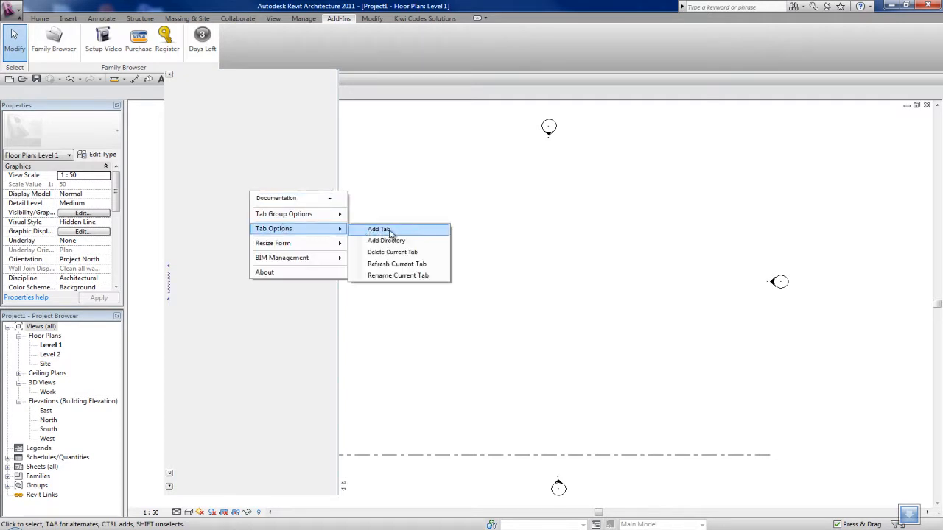
{"action": "mouse_move", "coordinate": [386, 242]}
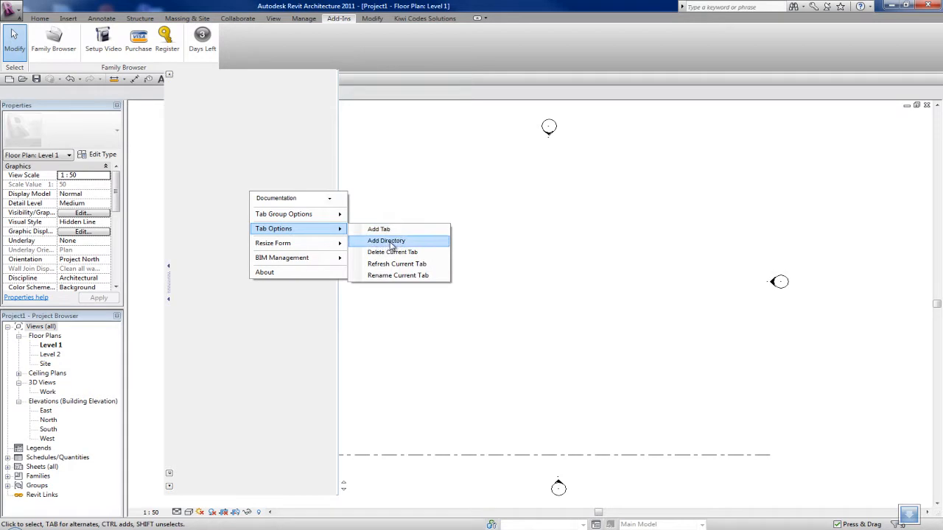
- Add the Metric Library\Detailing\Components directory so each subfolder becomes a Documentation tab
{"action": "left_click", "coordinate": [386, 241]}
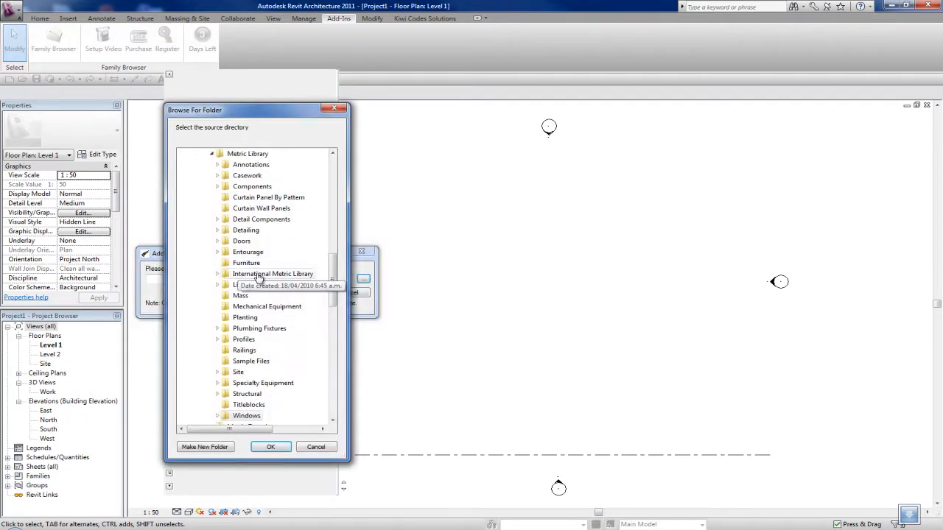
{"action": "scroll", "scroll_direction": "down", "scroll_amount": 3}
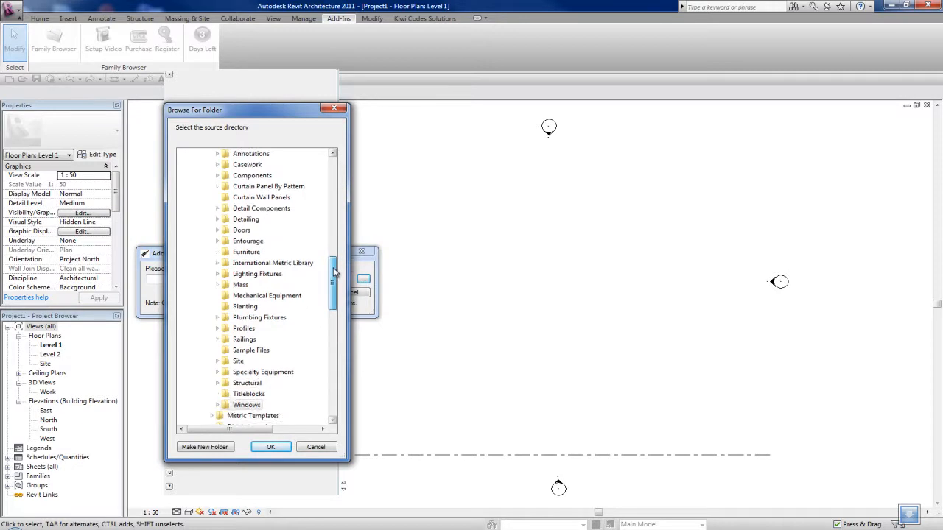
{"action": "mouse_move", "coordinate": [245, 218]}
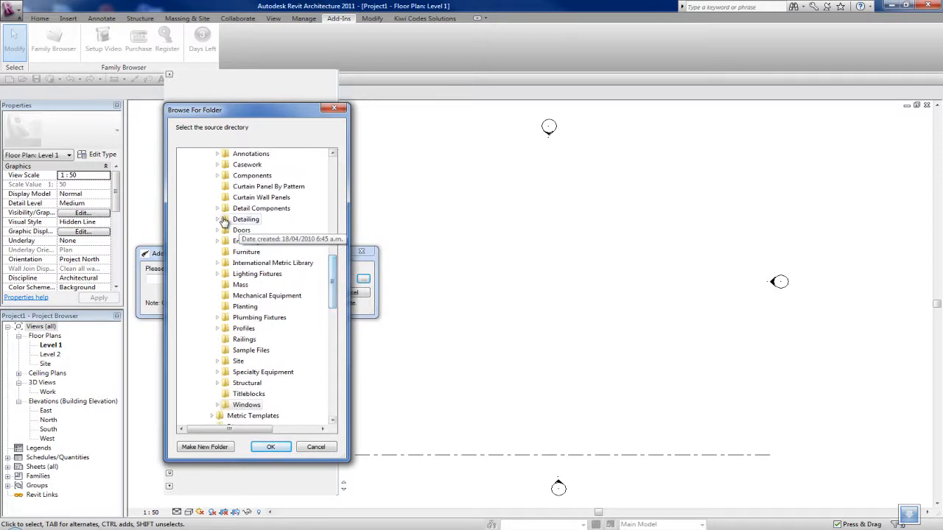
{"action": "left_click", "coordinate": [217, 220]}
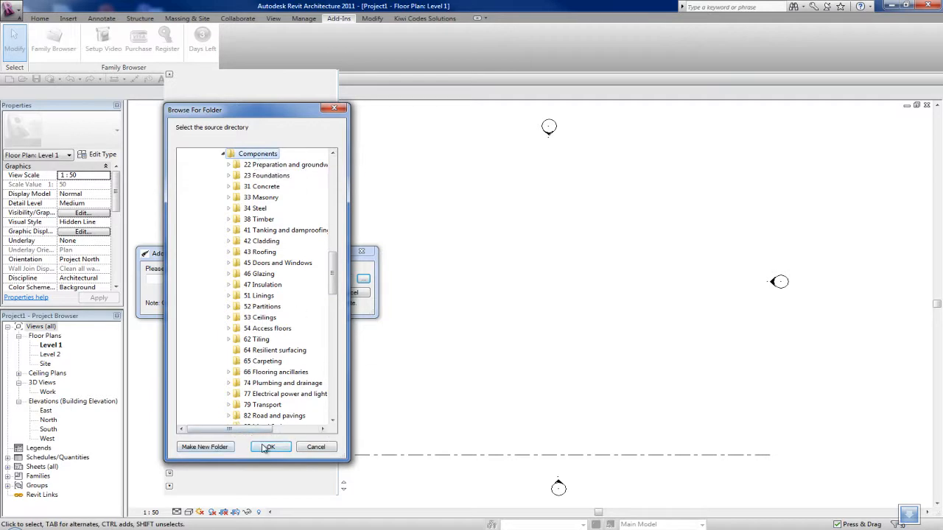
{"action": "left_click", "coordinate": [269, 448]}
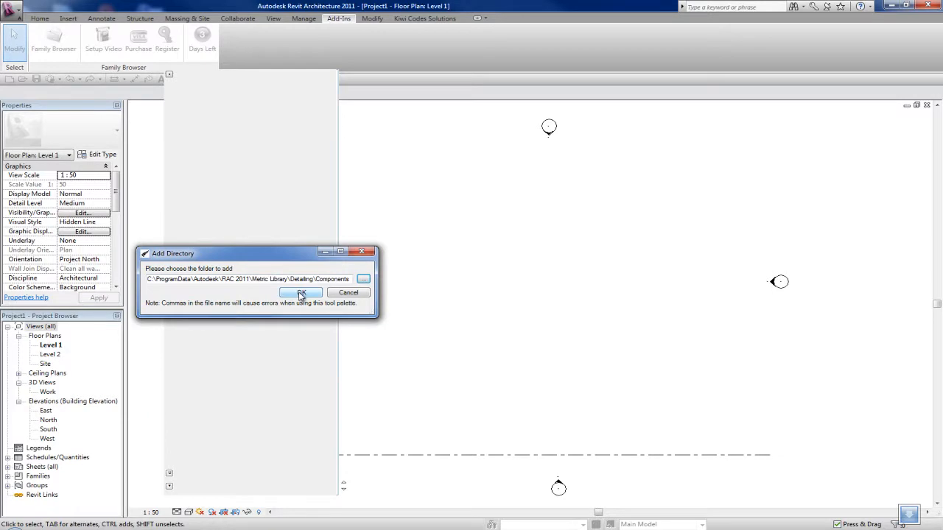
{"action": "left_click", "coordinate": [300, 292]}
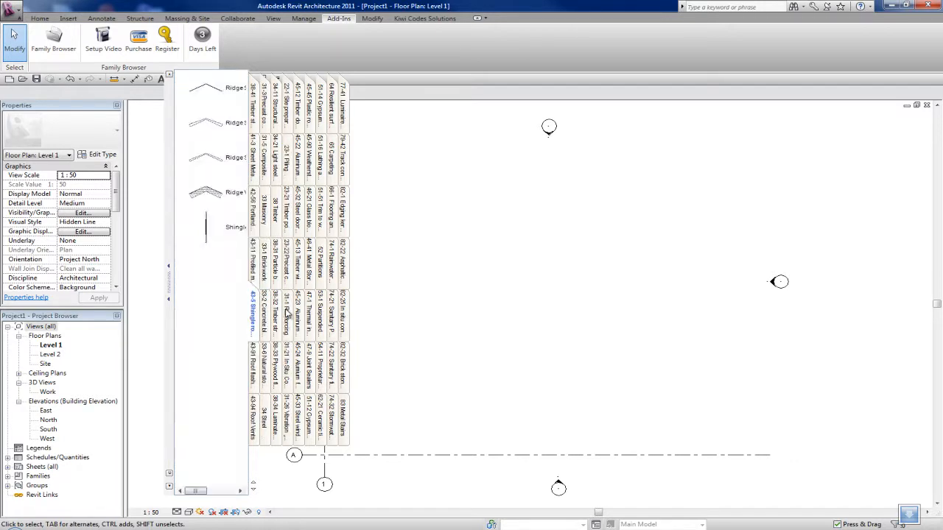
{"action": "mouse_move", "coordinate": [242, 316]}
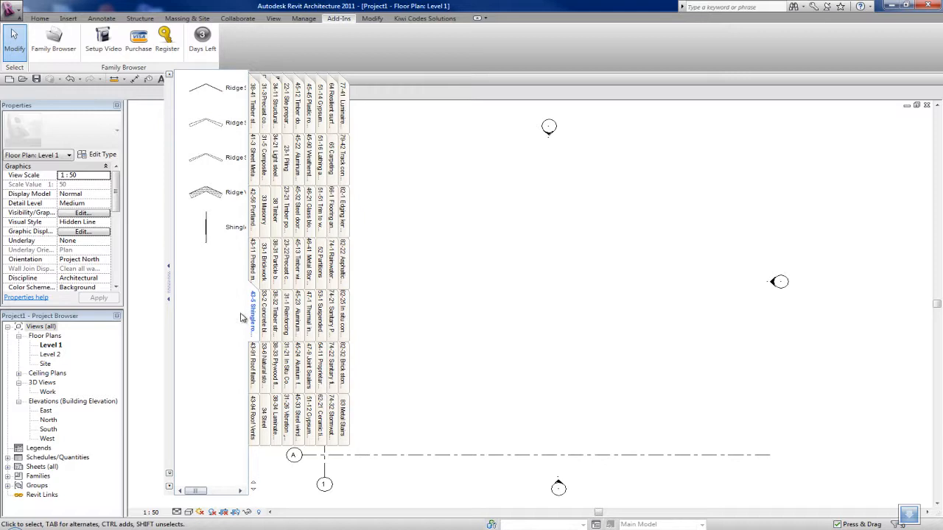
{"action": "mouse_move", "coordinate": [212, 286]}
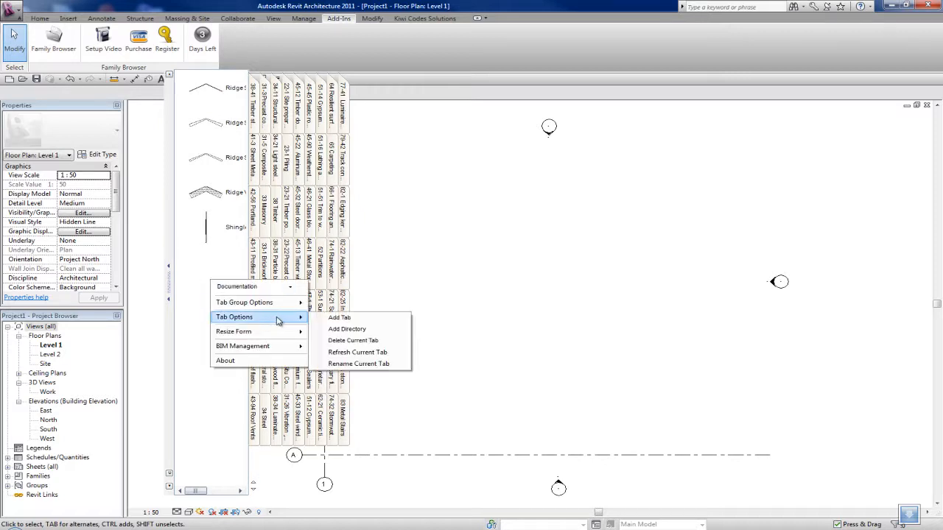
- Delete the current 42-5 Shingle roofing tab and confirm its removal
{"action": "left_click", "coordinate": [354, 339]}
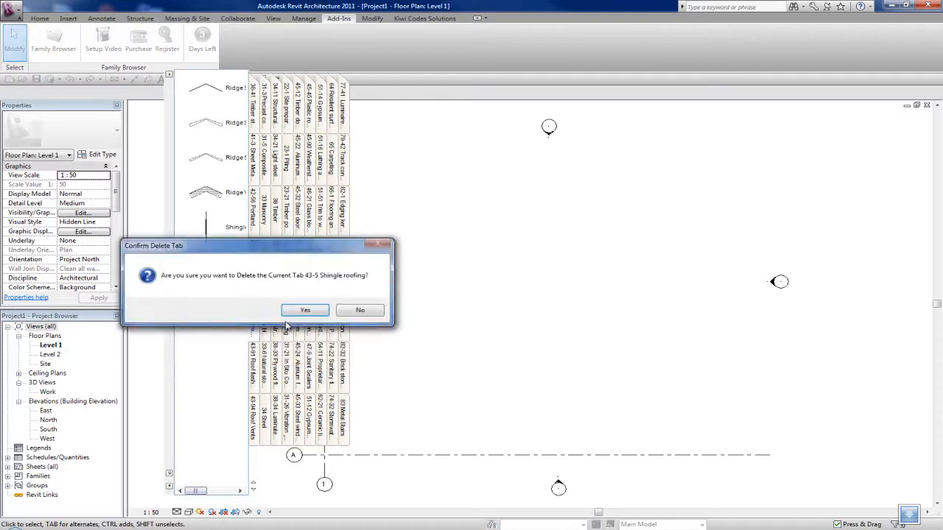
{"action": "left_click", "coordinate": [303, 309]}
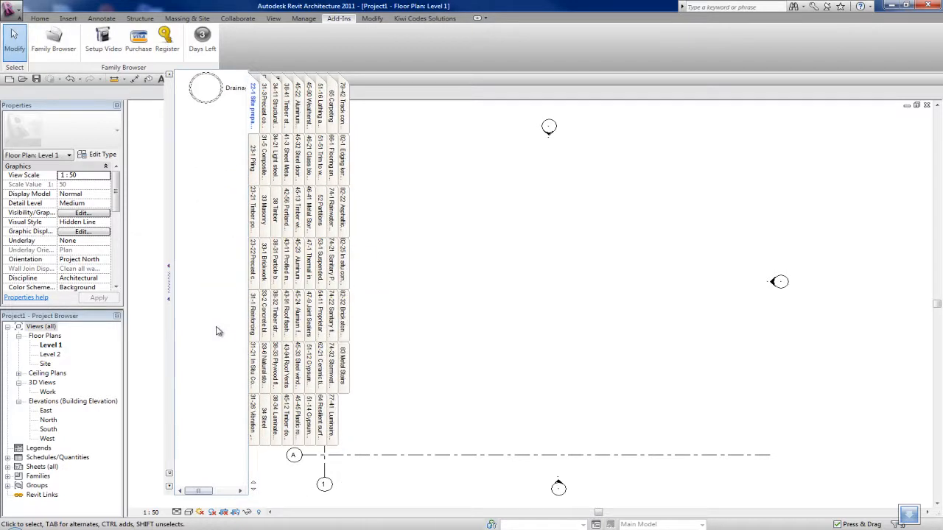
{"action": "mouse_move", "coordinate": [188, 472]}
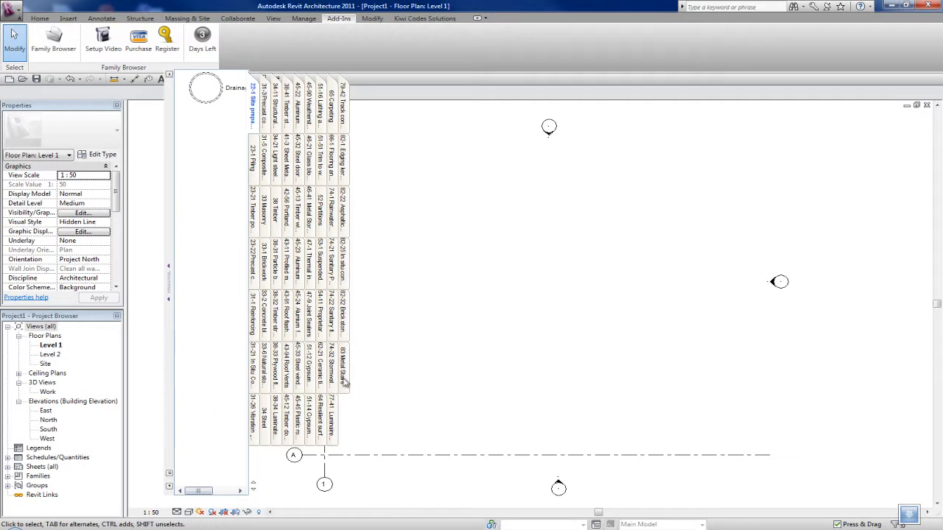
{"action": "mouse_move", "coordinate": [171, 489]}
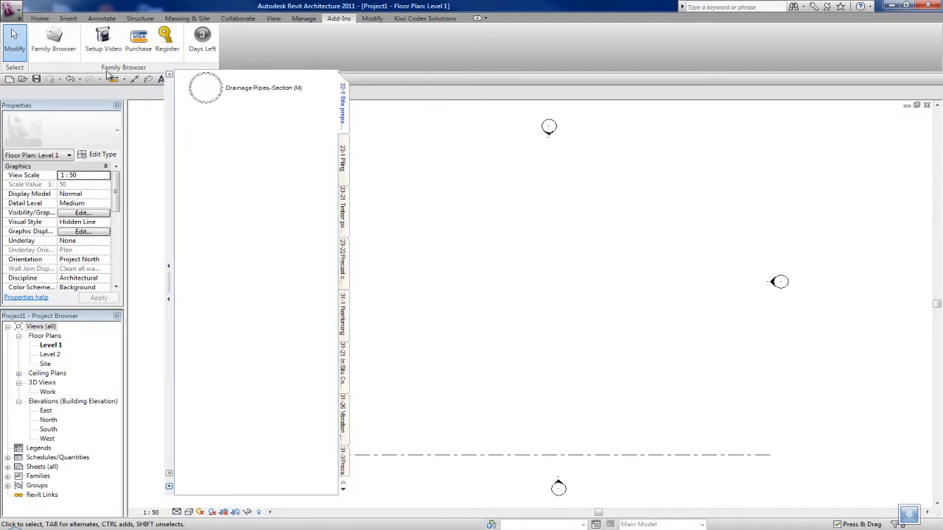
{"action": "mouse_move", "coordinate": [257, 224]}
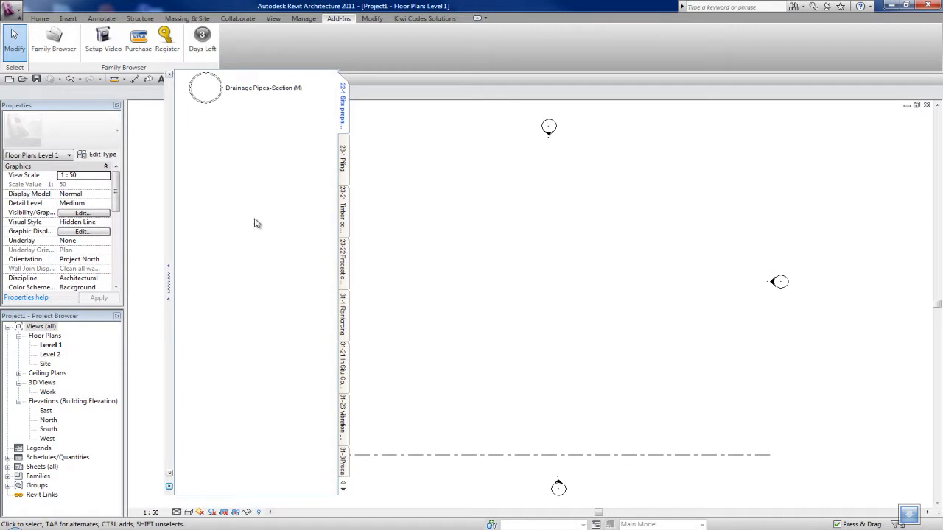
- Switch to the Doors/Windows tab group, close the Family Browser and reopen it docked left of the plan
{"action": "right_click", "coordinate": [257, 221]}
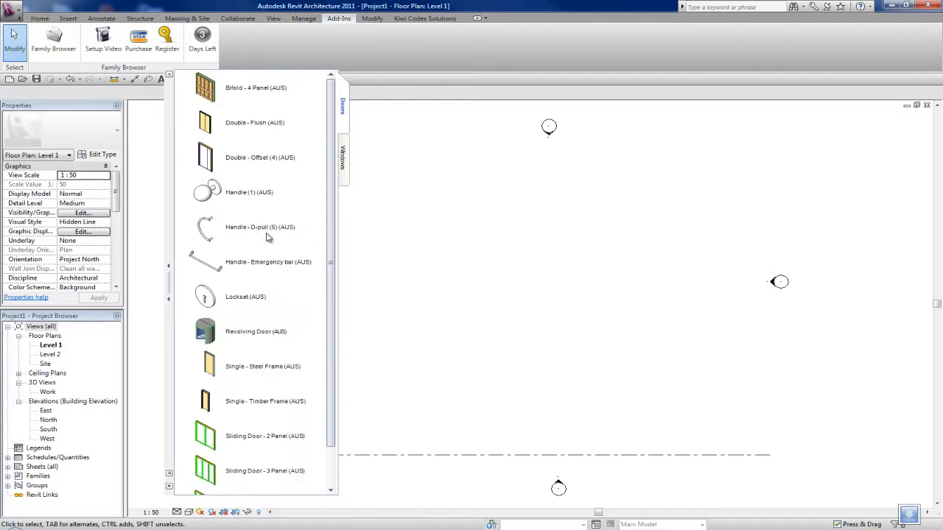
{"action": "mouse_move", "coordinate": [218, 207]}
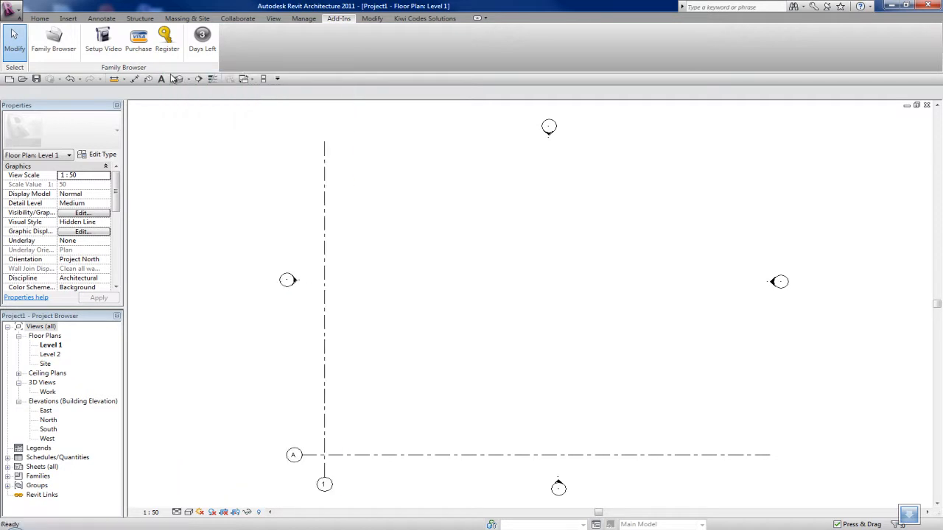
{"action": "left_click", "coordinate": [53, 41]}
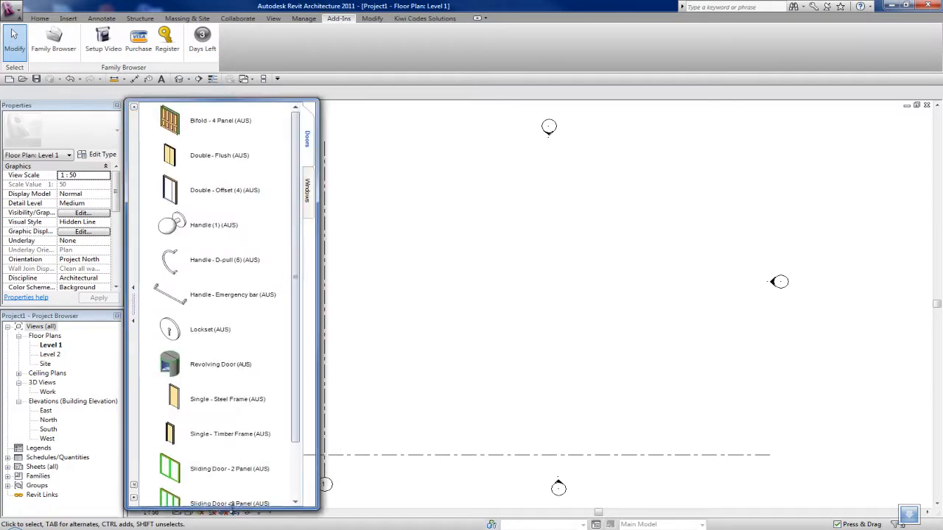
{"action": "right_click", "coordinate": [227, 398]}
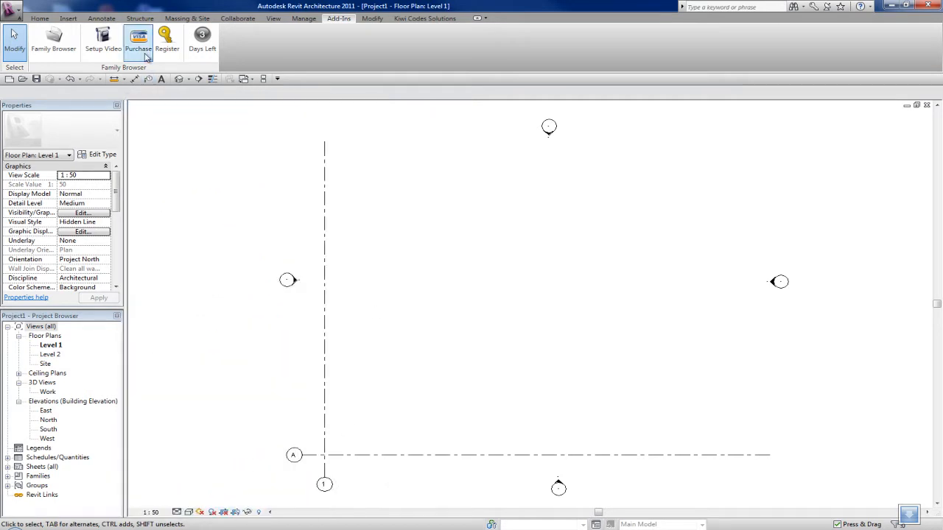
{"action": "left_click", "coordinate": [53, 41]}
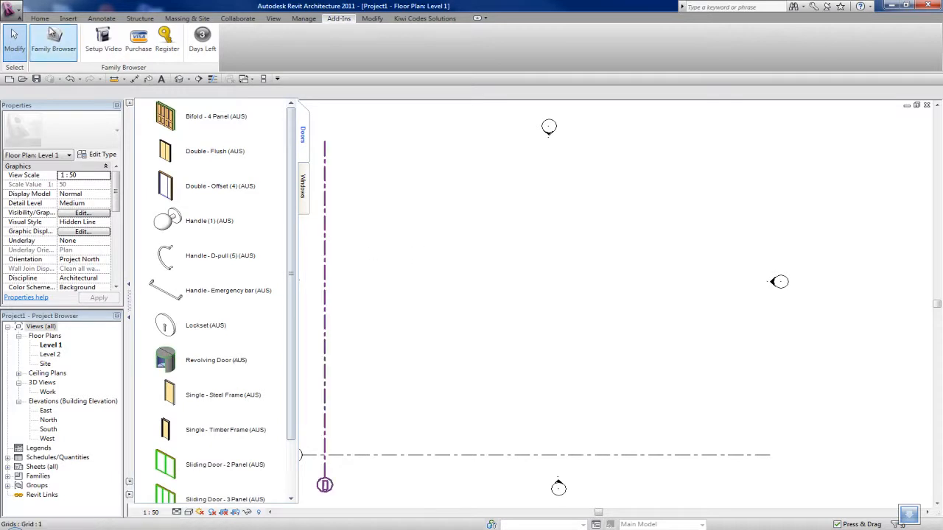
- Load the Double - Offset (4) (AUS) door, then expand Awning - 2L (AUS) window sizes on the Windows tab
{"action": "left_click", "coordinate": [40, 18]}
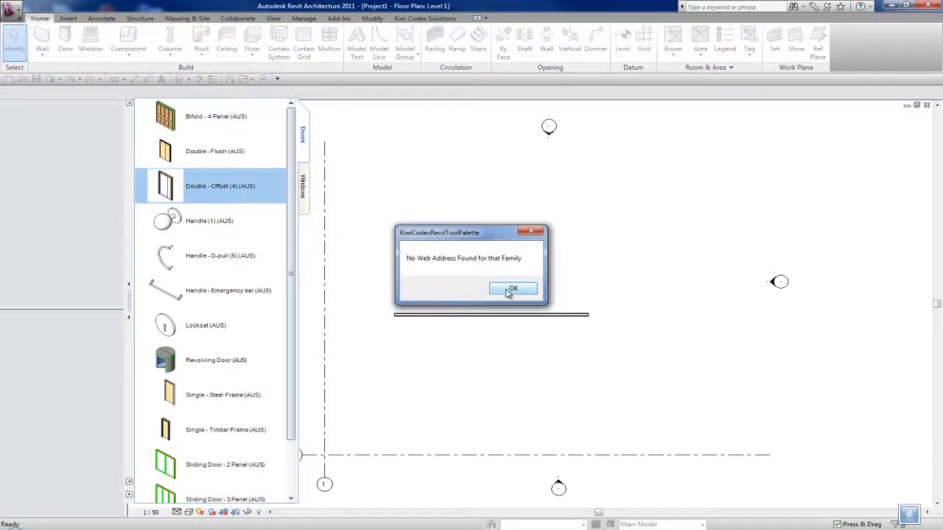
{"action": "left_click", "coordinate": [513, 287]}
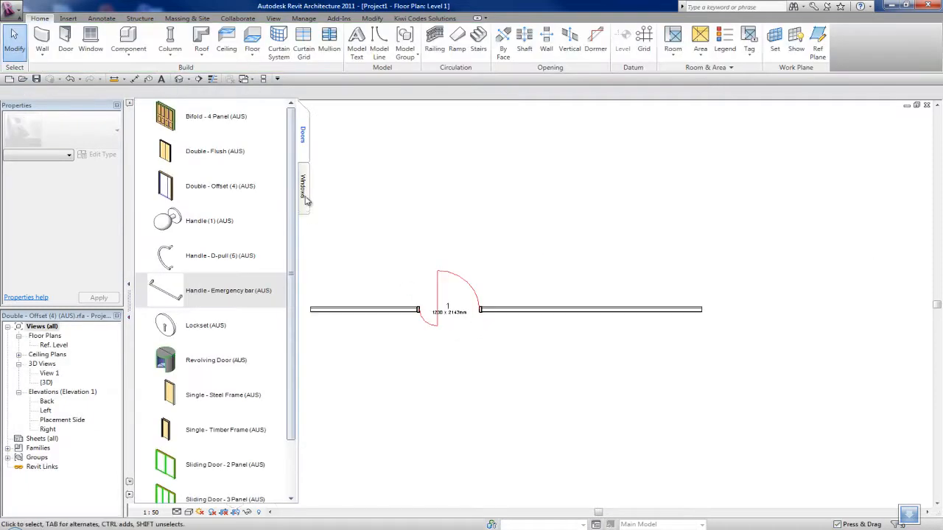
{"action": "left_click", "coordinate": [304, 184]}
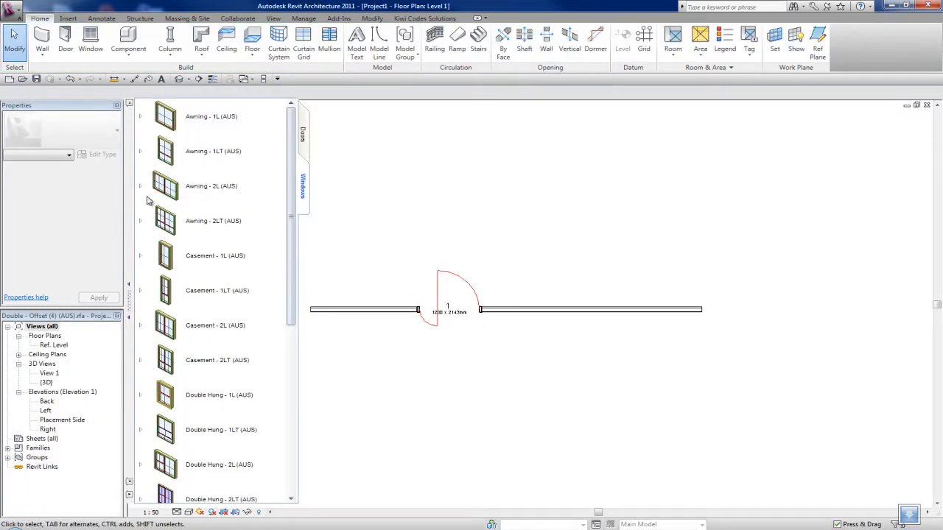
{"action": "left_click", "coordinate": [140, 186]}
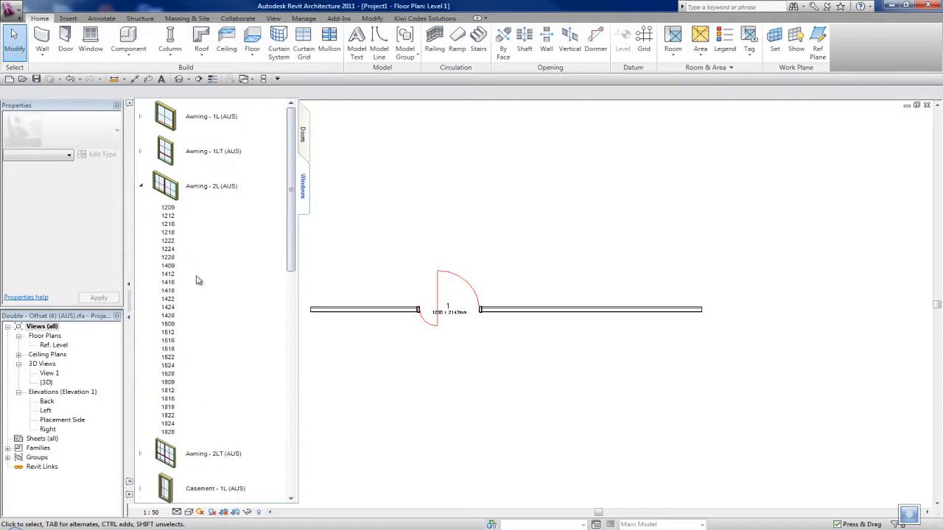